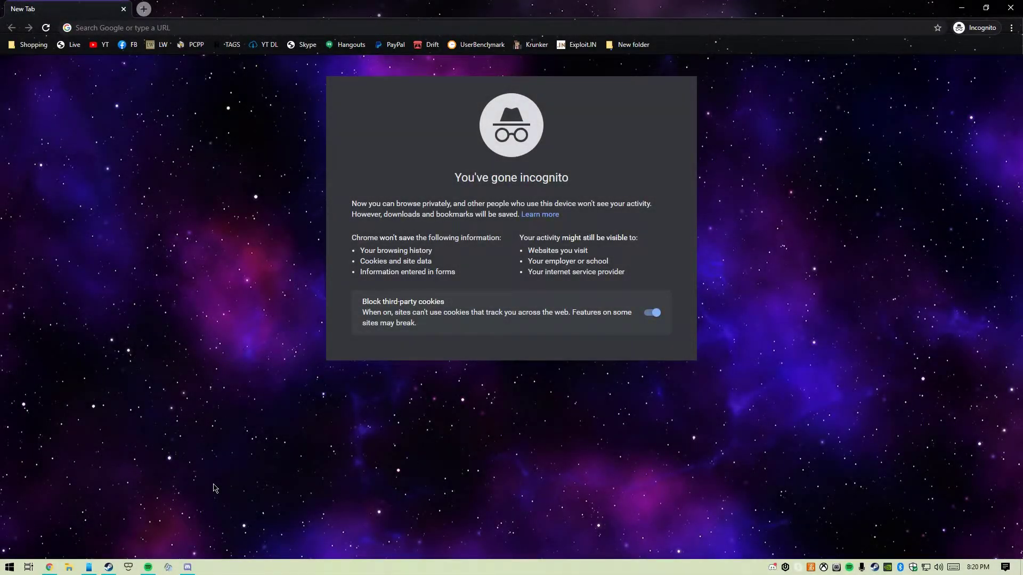
mouse_move(217, 418)
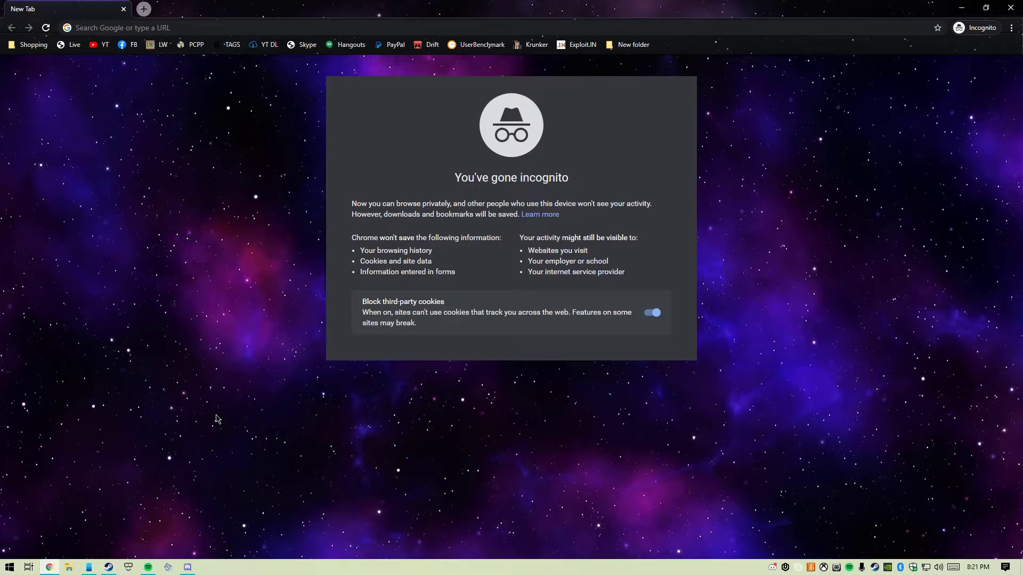
Enter attlocal.net in Chrome's address bar; it returns a site-can't-be-reached error.
click(140, 27)
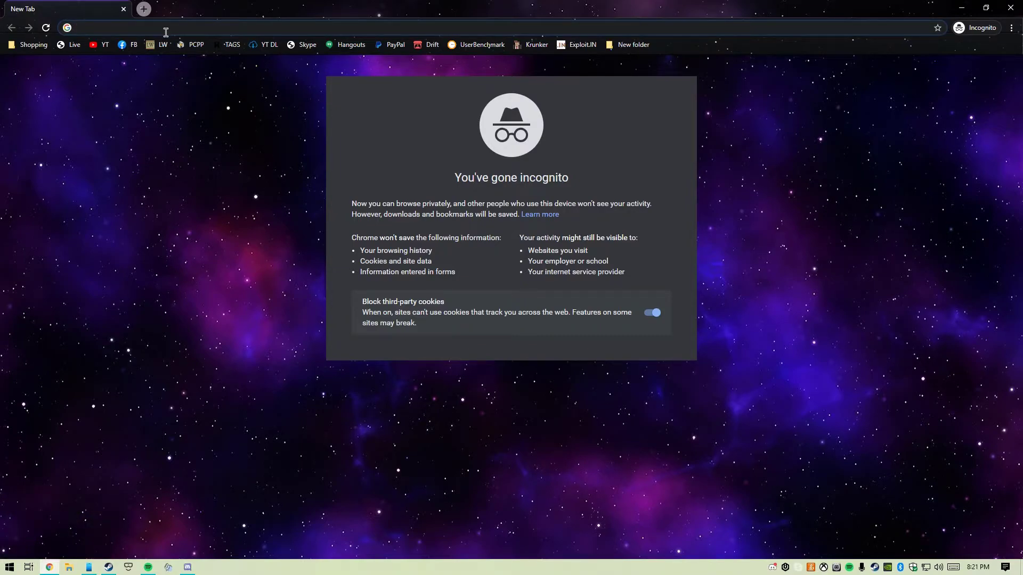
text(attlocal.net)
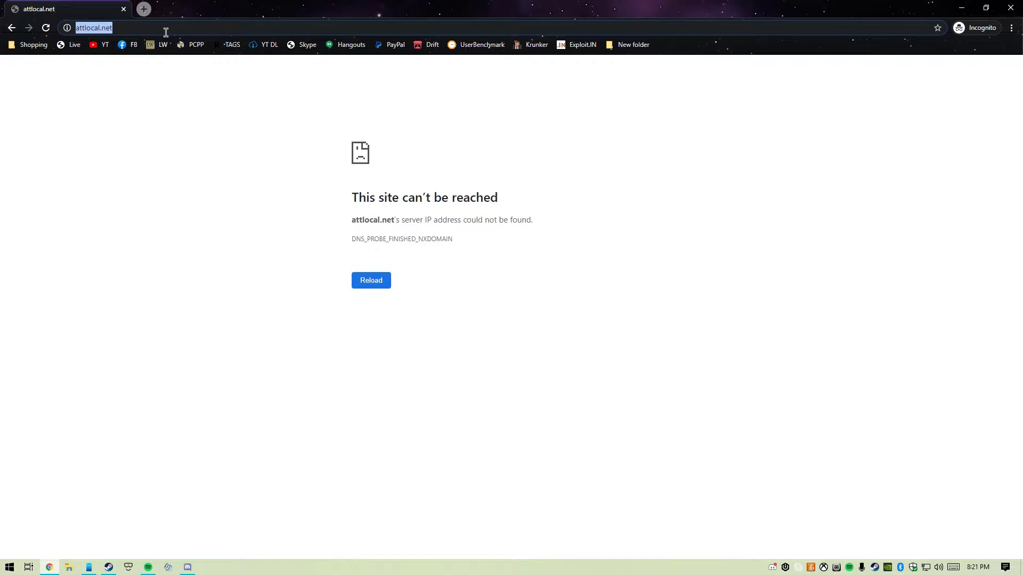
mouse_move(143, 9)
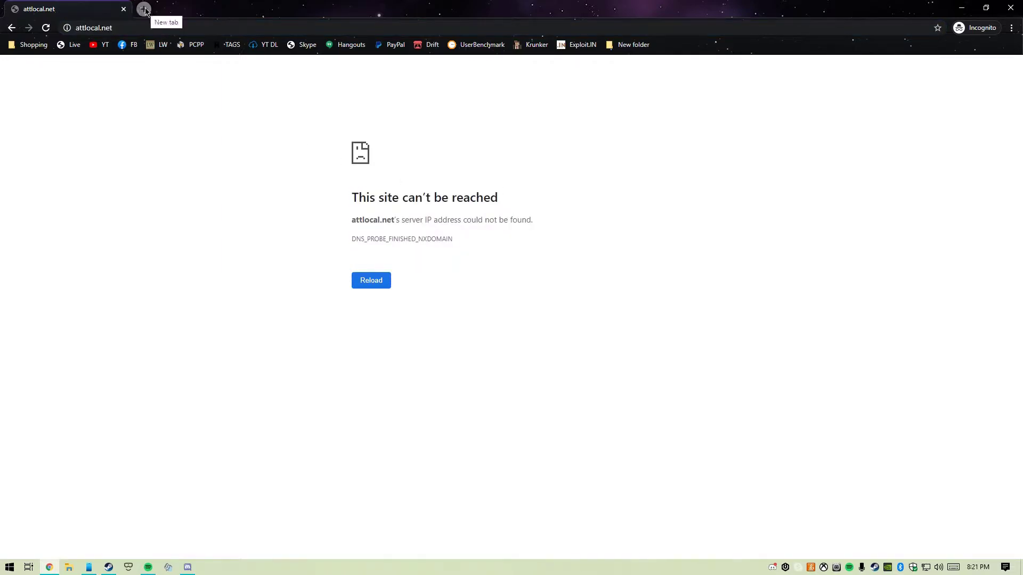
mouse_move(132, 103)
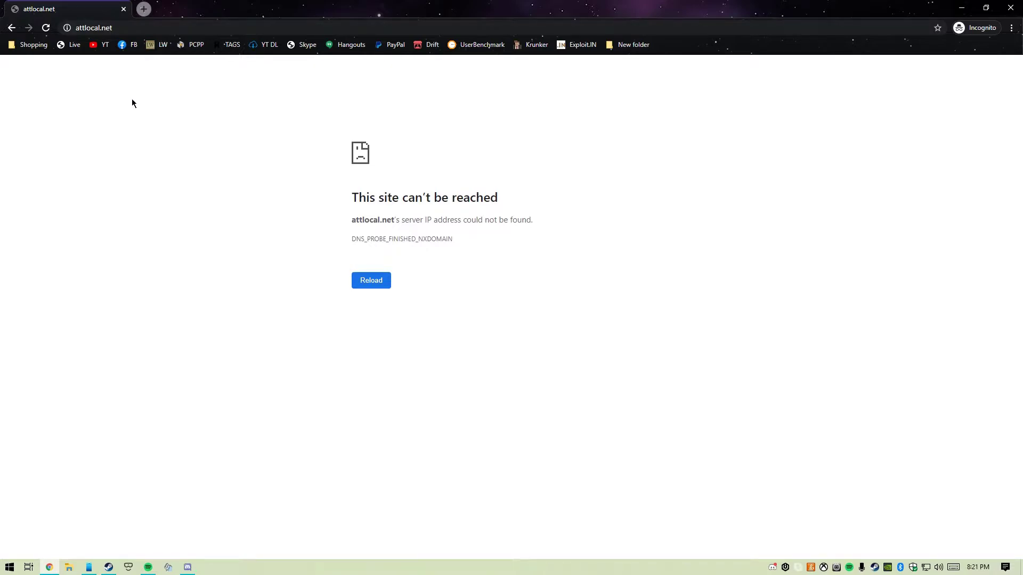
click(9, 567)
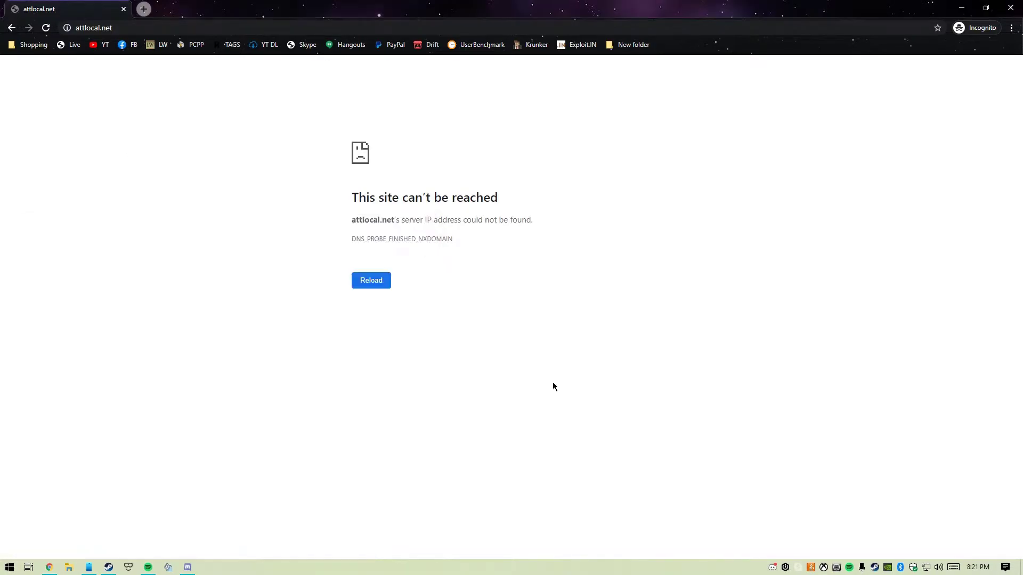
Run ipconfig in Command Prompt and select the Default Gateway address 192.168.1.254.
key(Win+r)
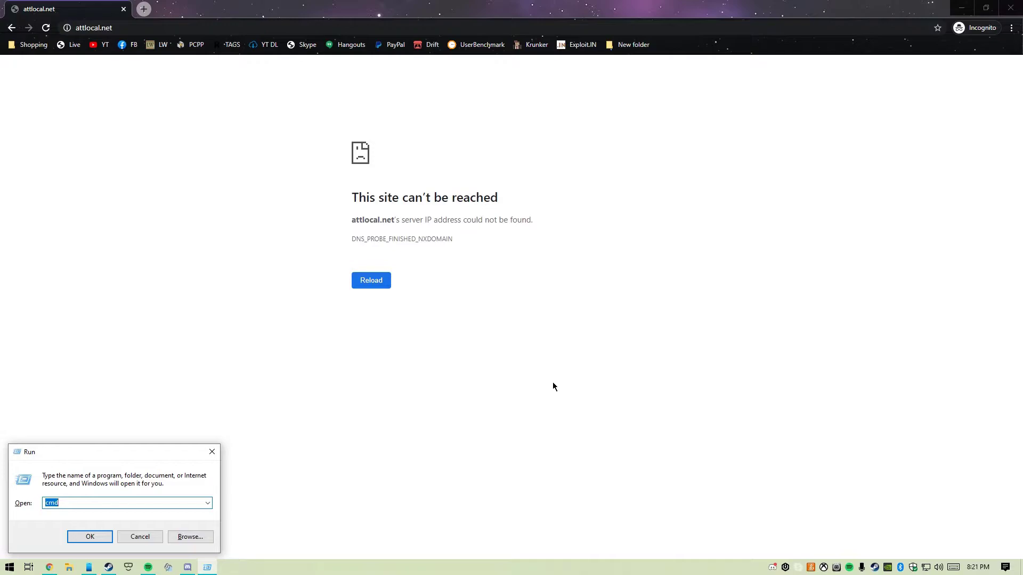
click(89, 536)
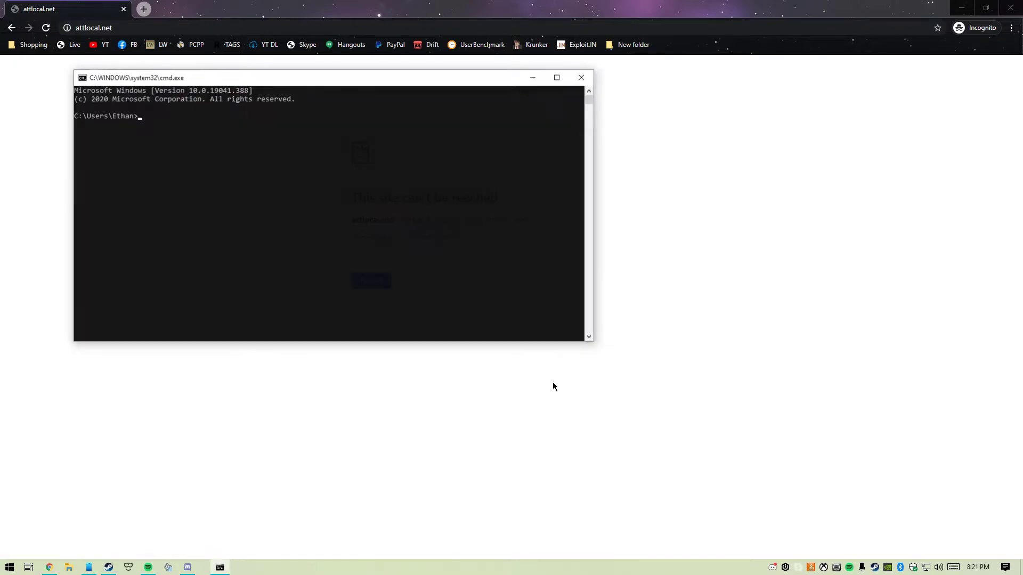
text(ipco)
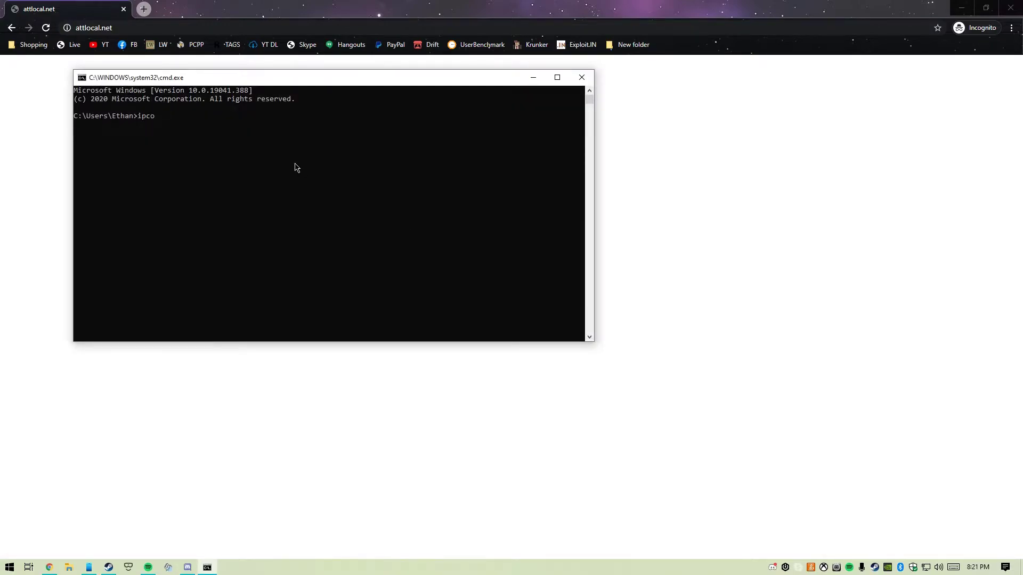
key(Return)
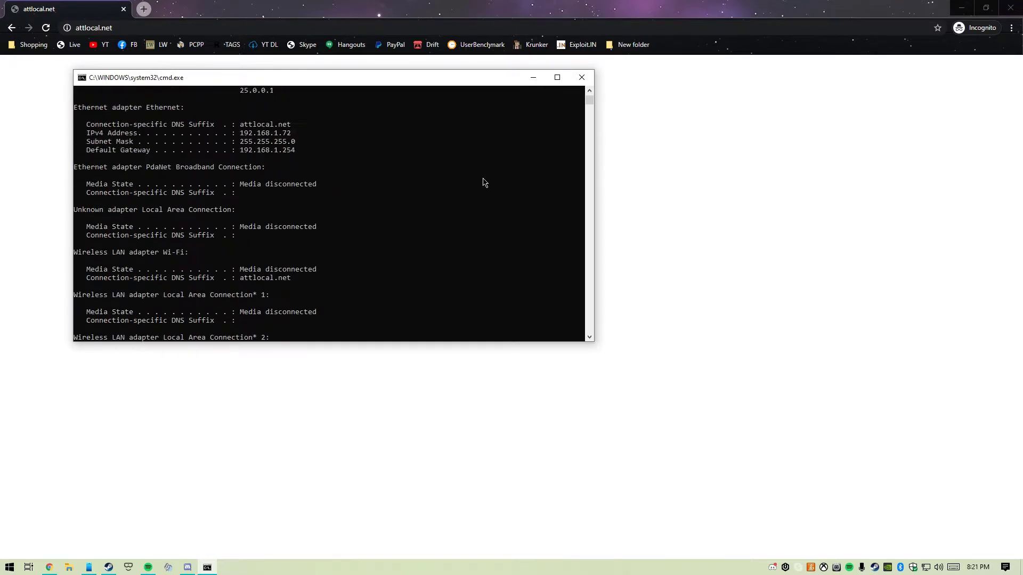
scroll(up, 3)
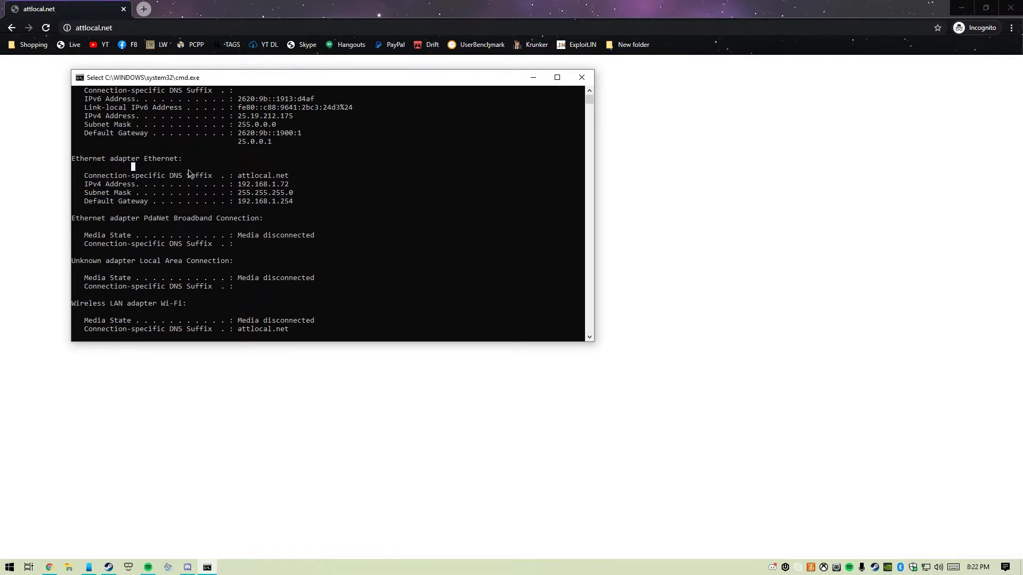
mouse_move(181, 186)
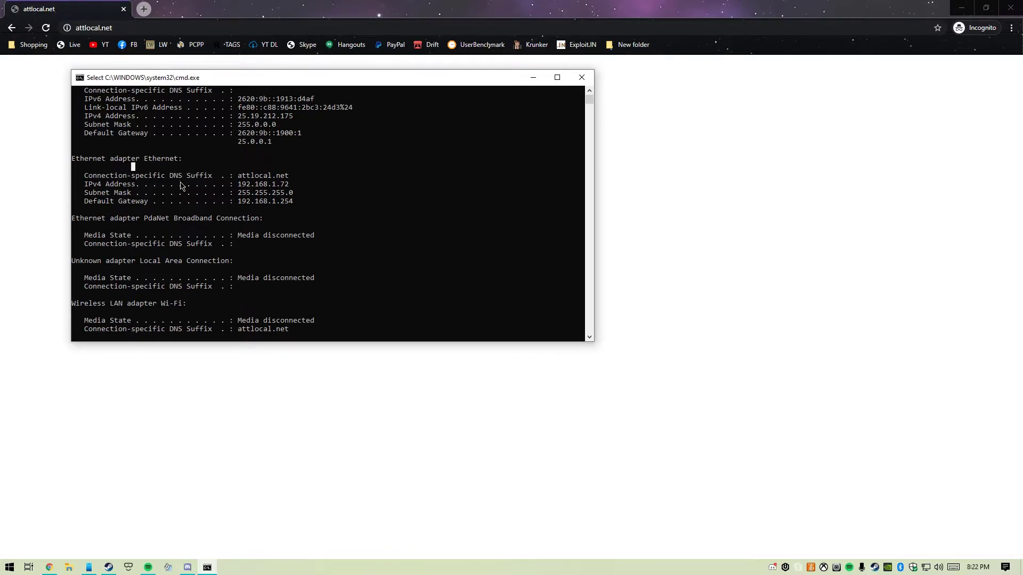
mouse_move(87, 207)
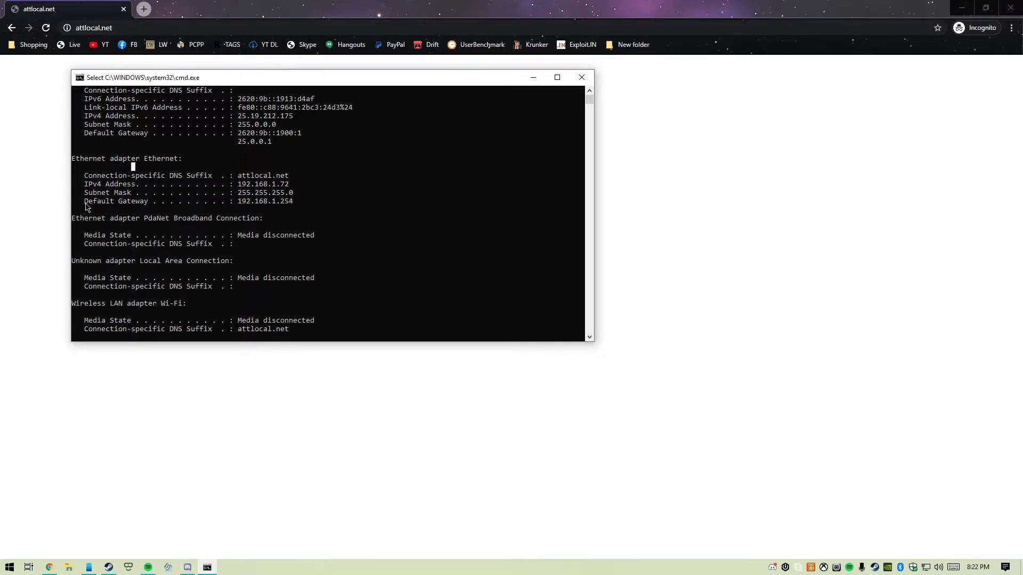
mouse_move(240, 206)
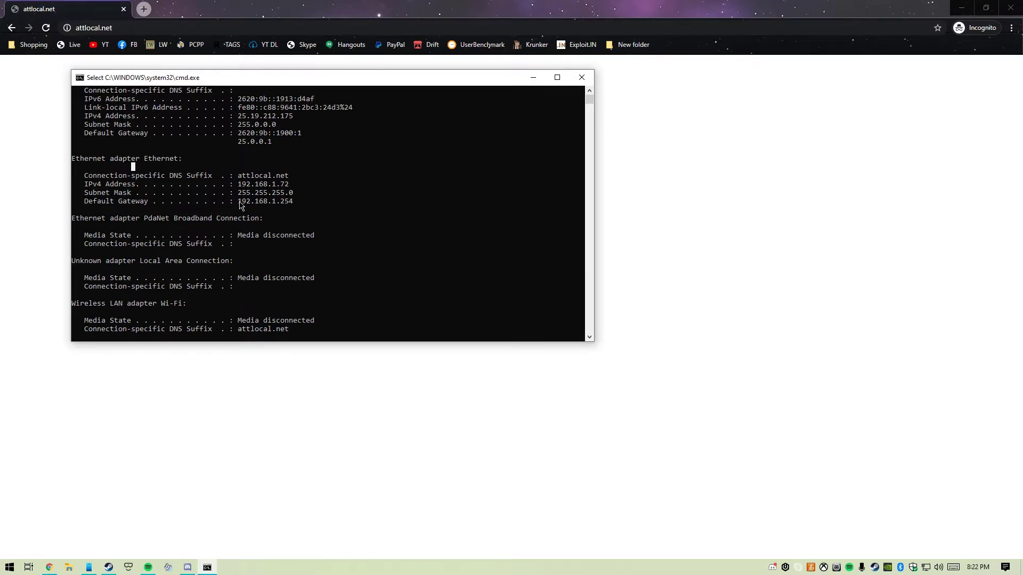
double_click(265, 201)
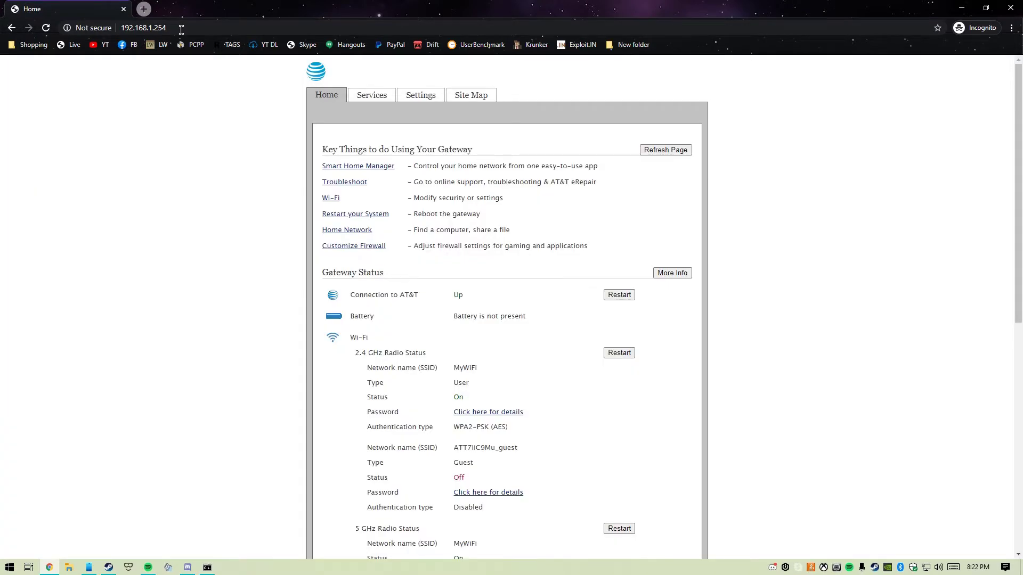
mouse_move(436, 176)
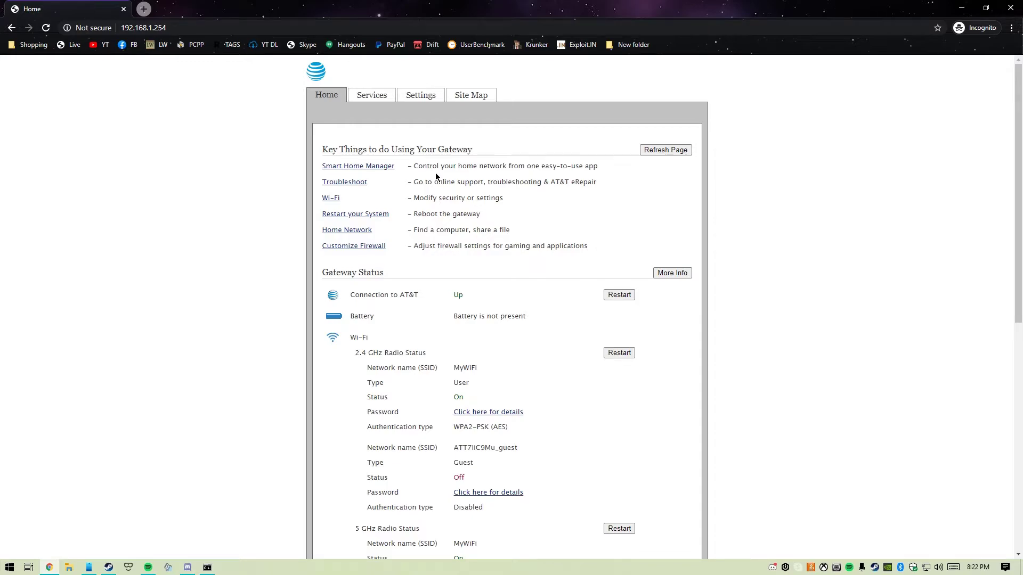
Go to Customize Firewall on the 192.168.1.254 gateway and scroll to the application lists.
click(354, 246)
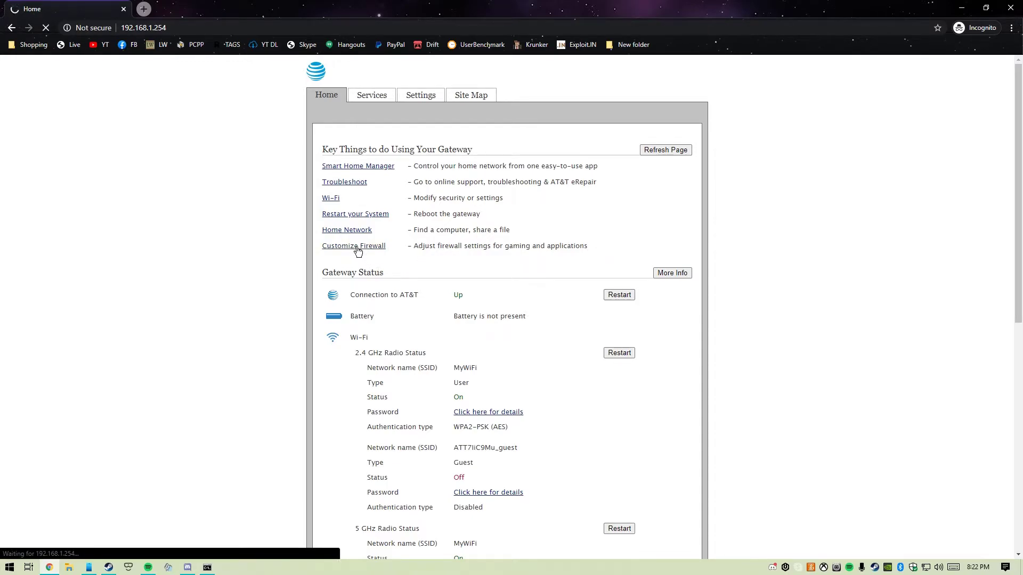
click(354, 246)
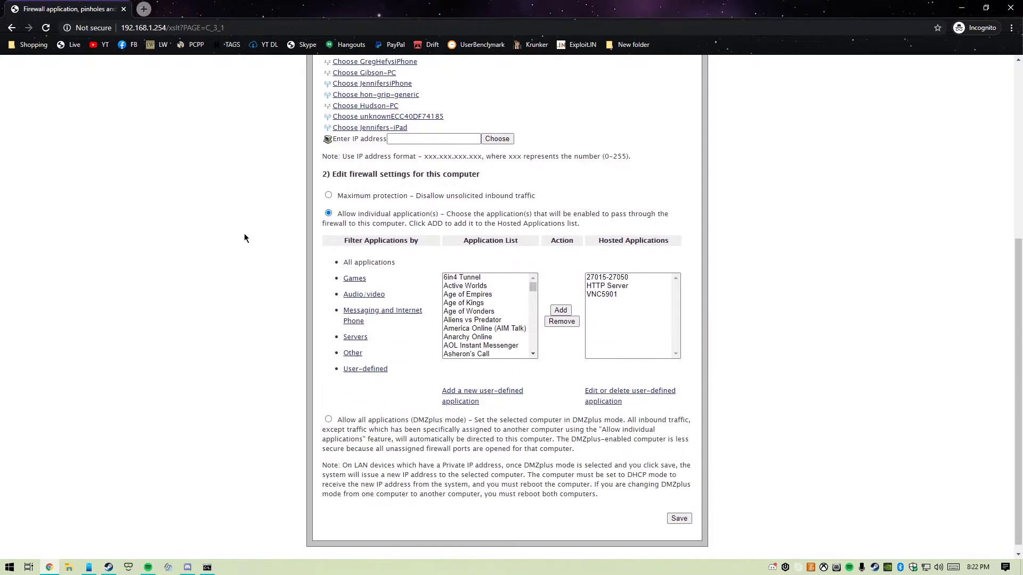
scroll(up, 3)
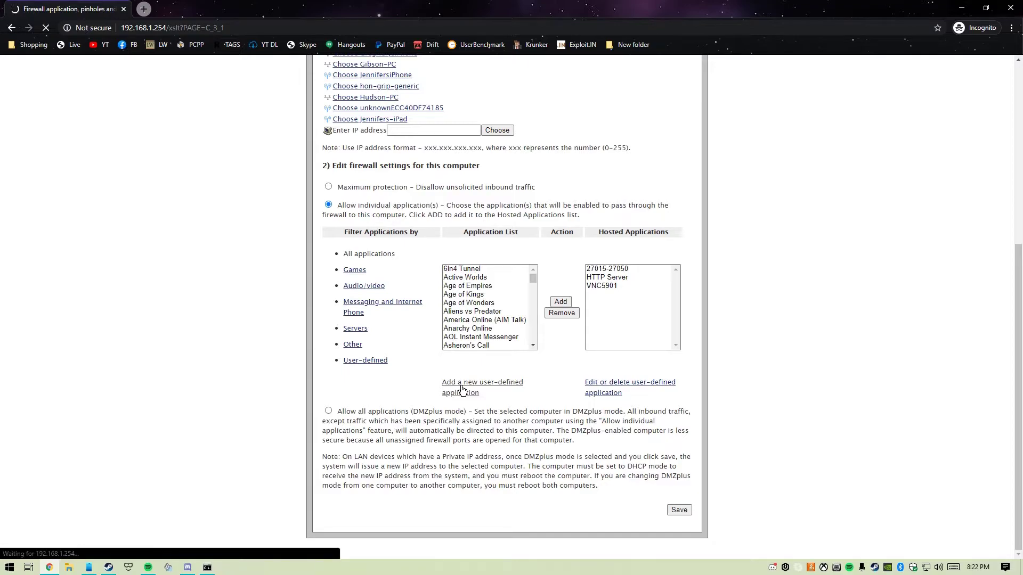
Name a new application profile 'minecraft' with TCP port range 25565 to 25565.
click(482, 381)
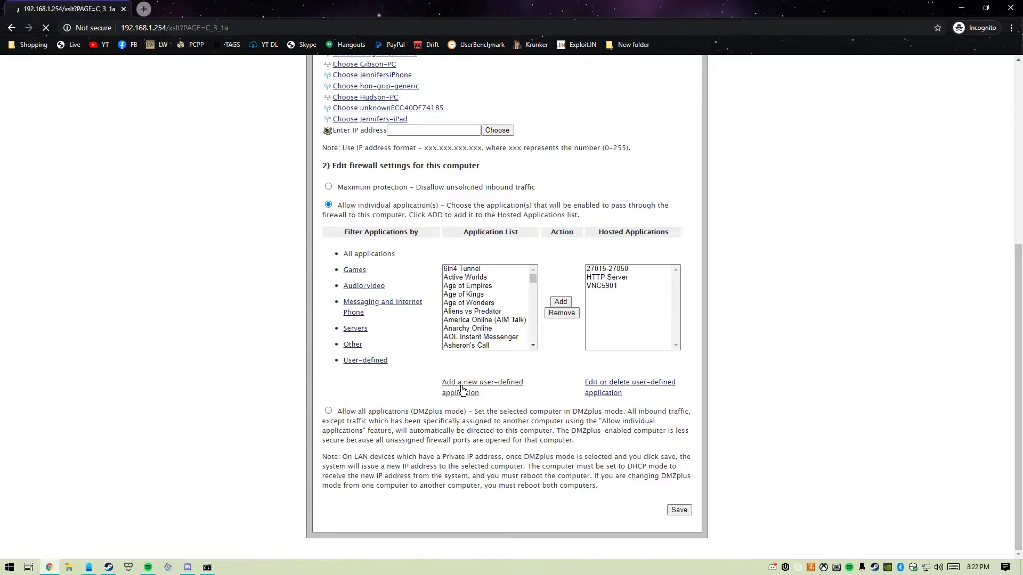
click(482, 381)
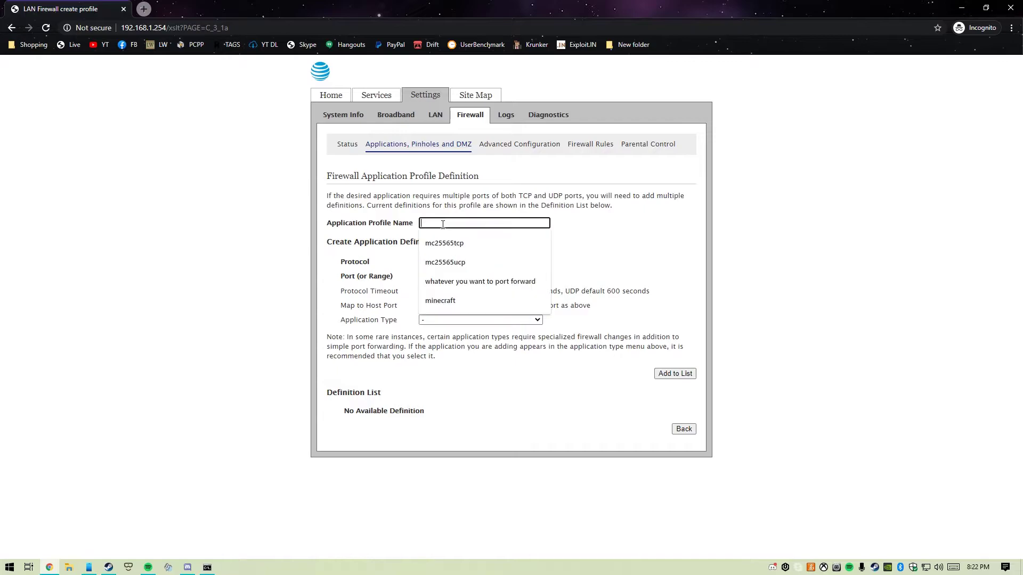
click(439, 301)
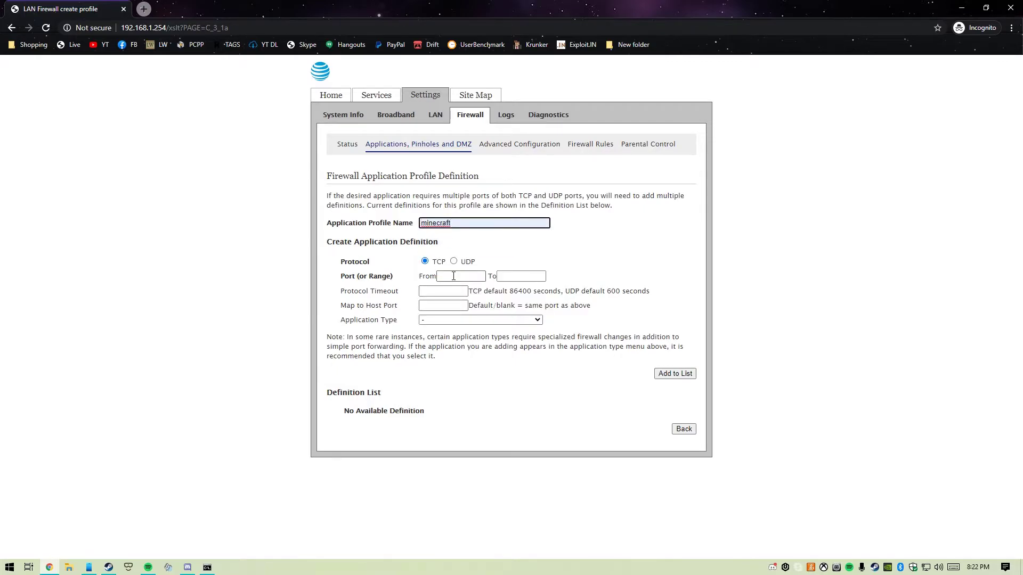
text(25565)
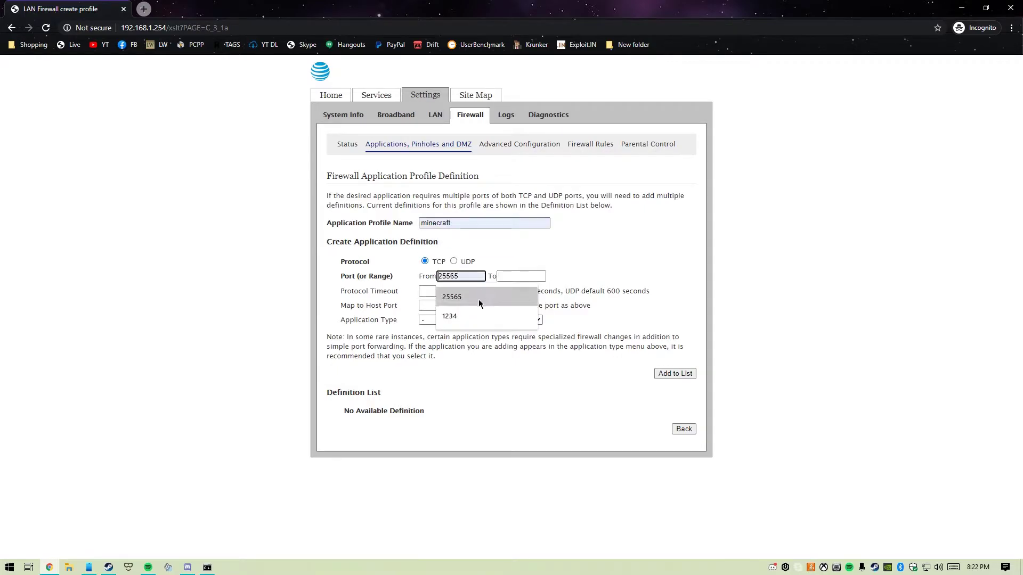
click(452, 297)
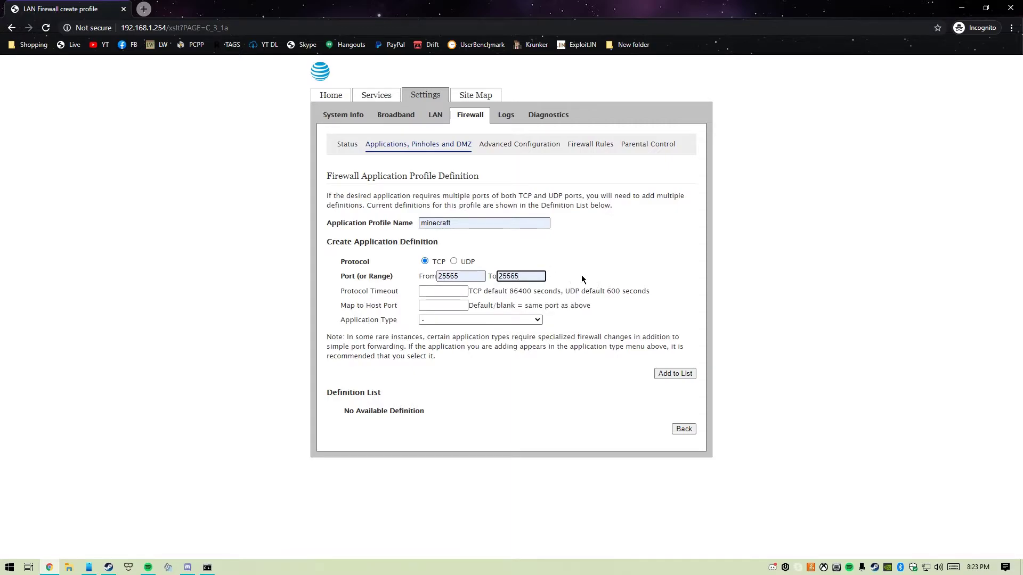
mouse_move(425, 283)
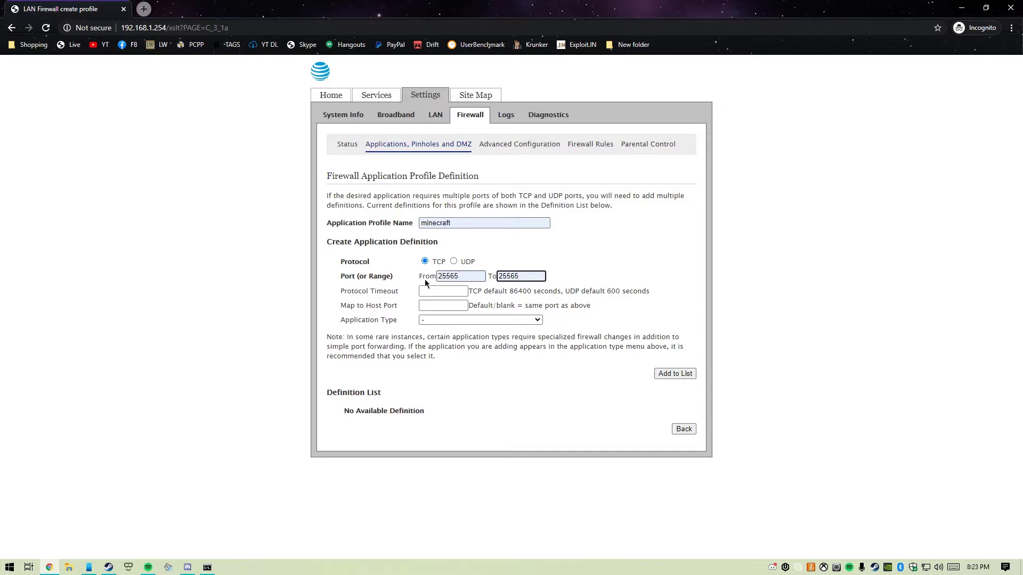
mouse_move(593, 282)
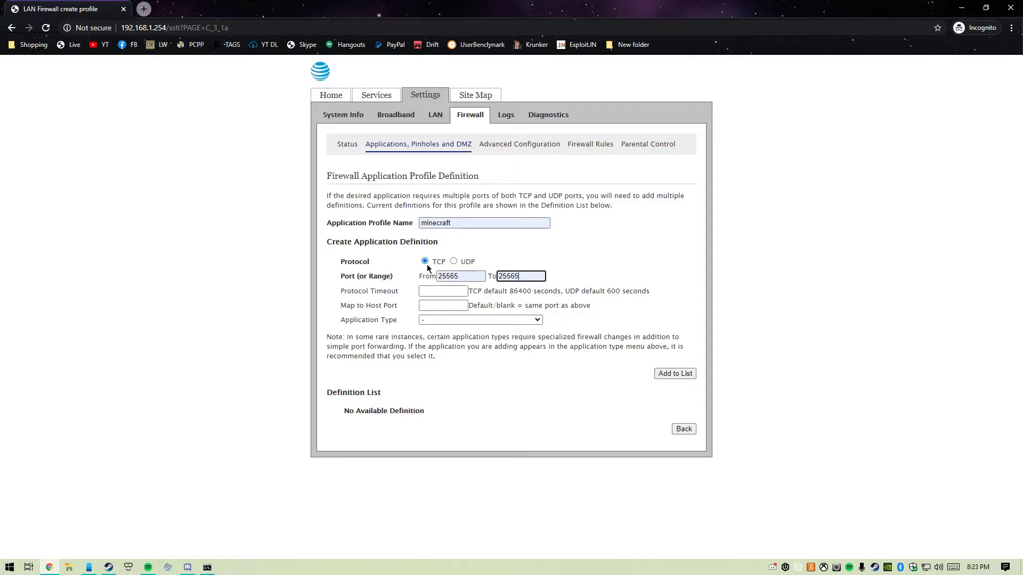
mouse_move(476, 262)
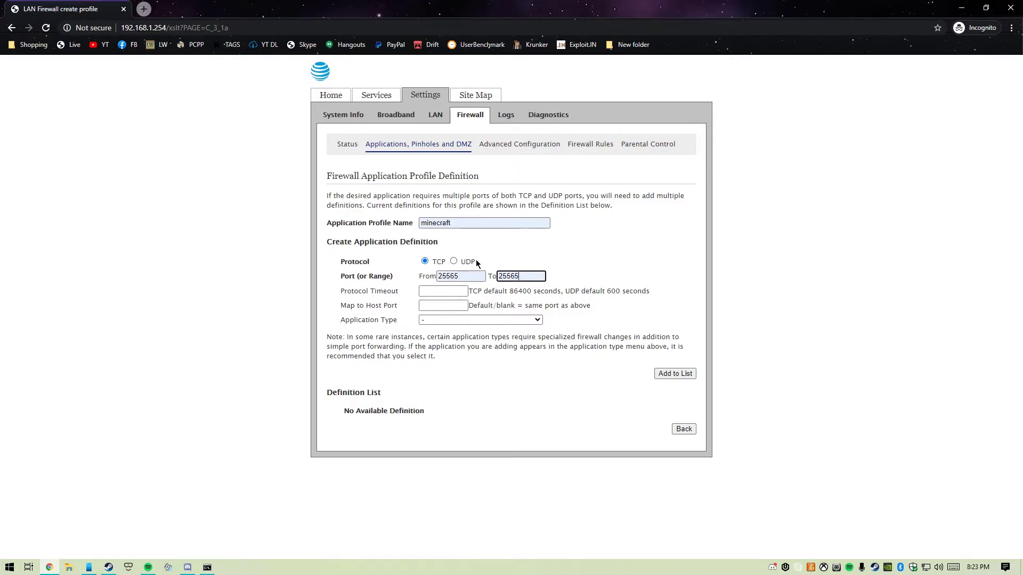
mouse_move(486, 250)
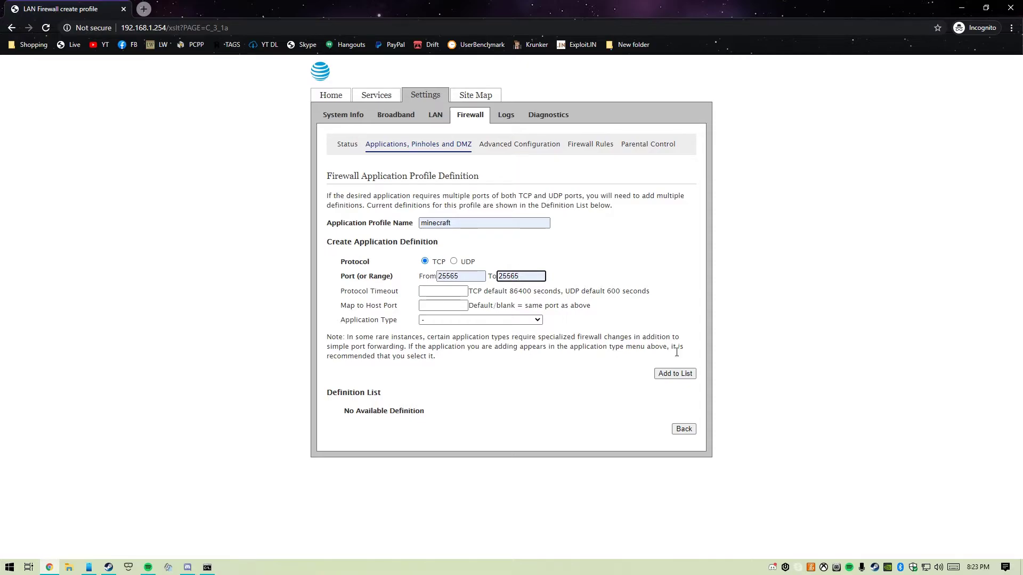
Add the TCP 25565 definition to the list, logging in with the device access code.
click(675, 372)
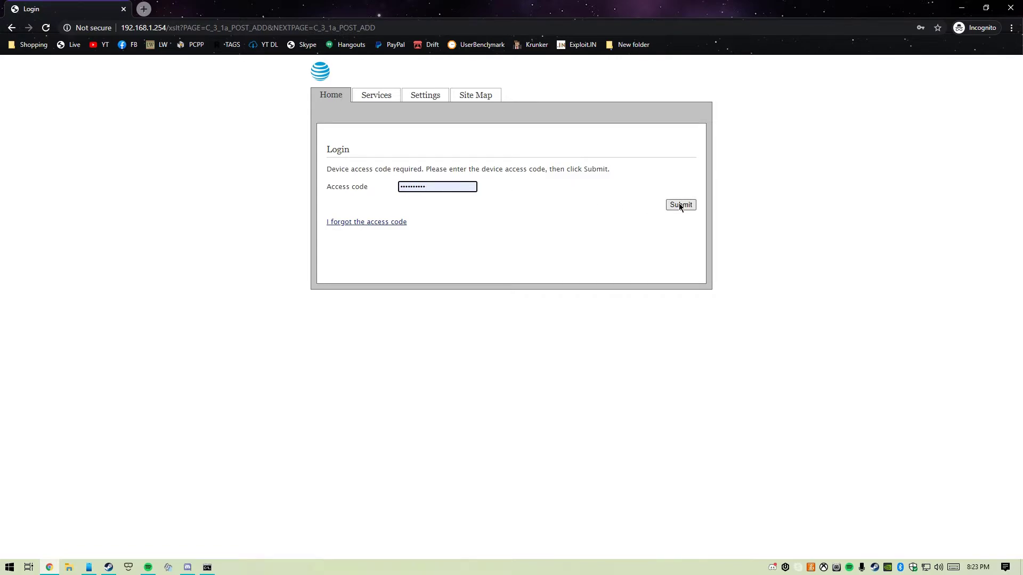
mouse_move(388, 189)
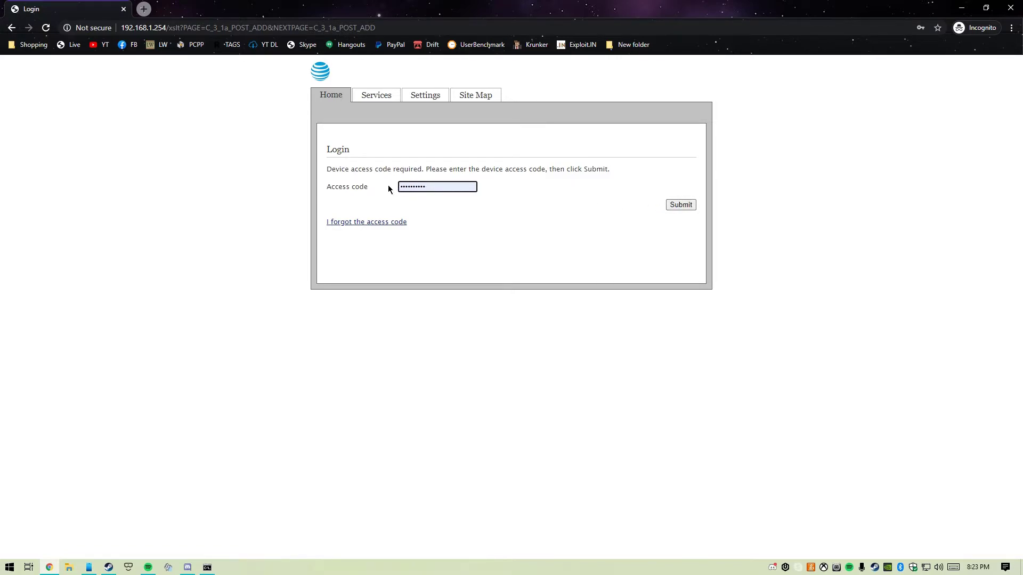
click(680, 204)
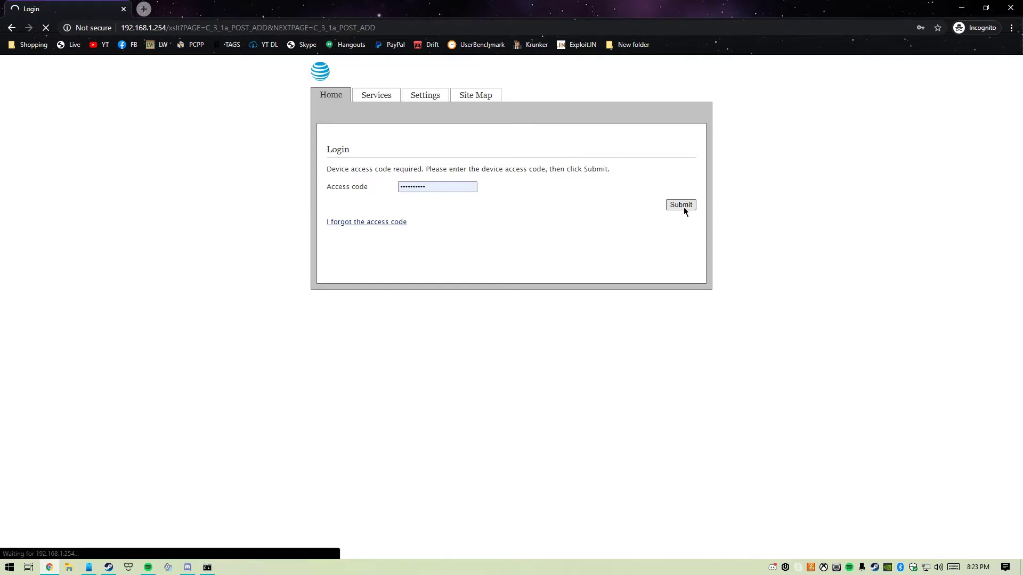
click(681, 204)
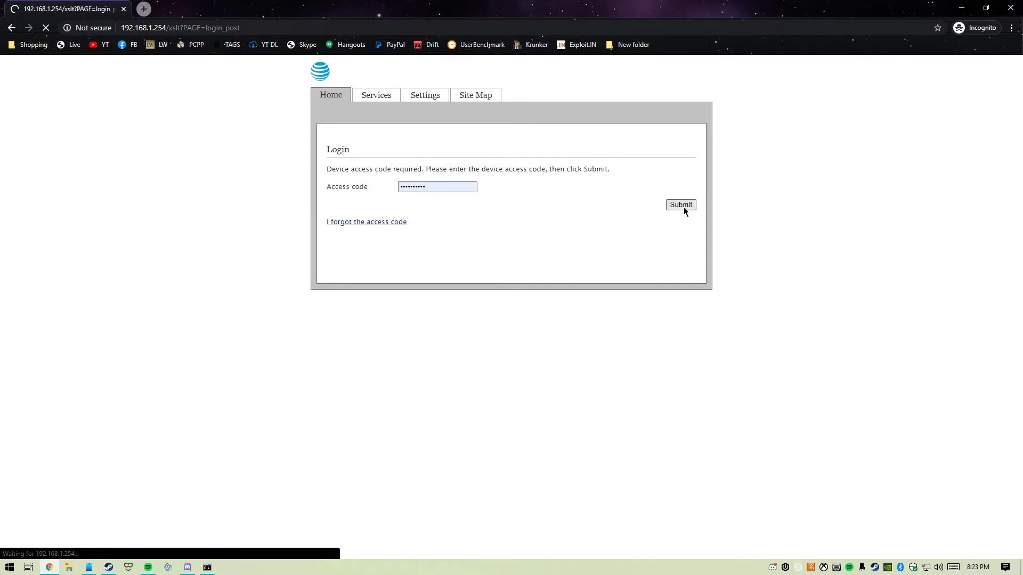
click(681, 204)
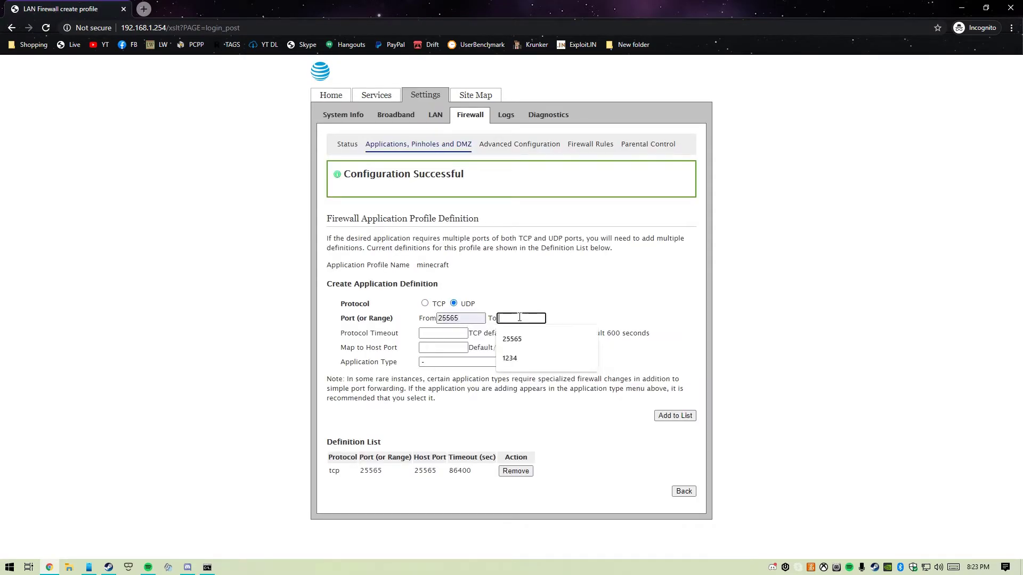
Enter UDP port range 25565 to 25565 and add it to the minecraft profile list.
click(512, 339)
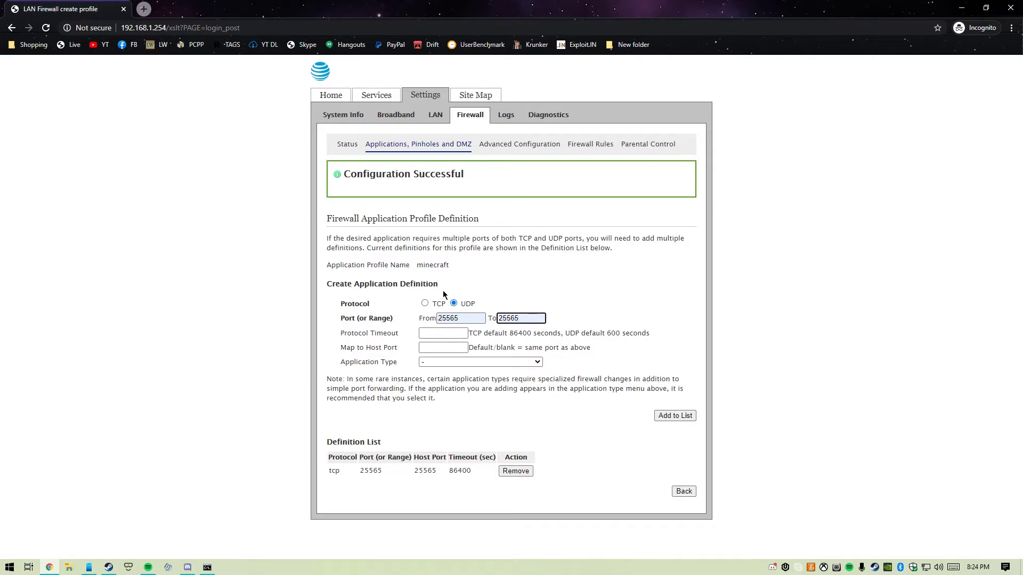
click(674, 415)
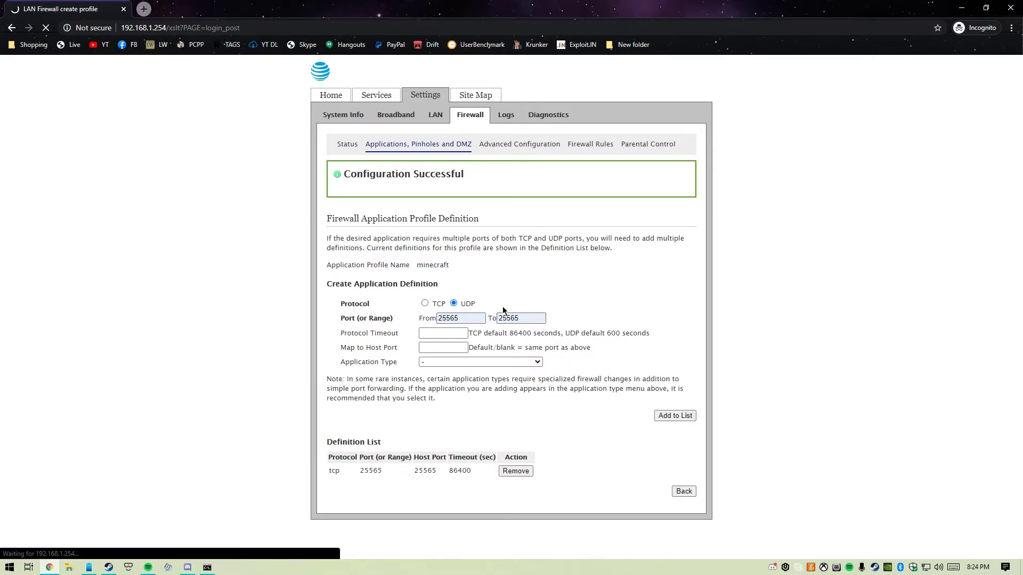
click(674, 416)
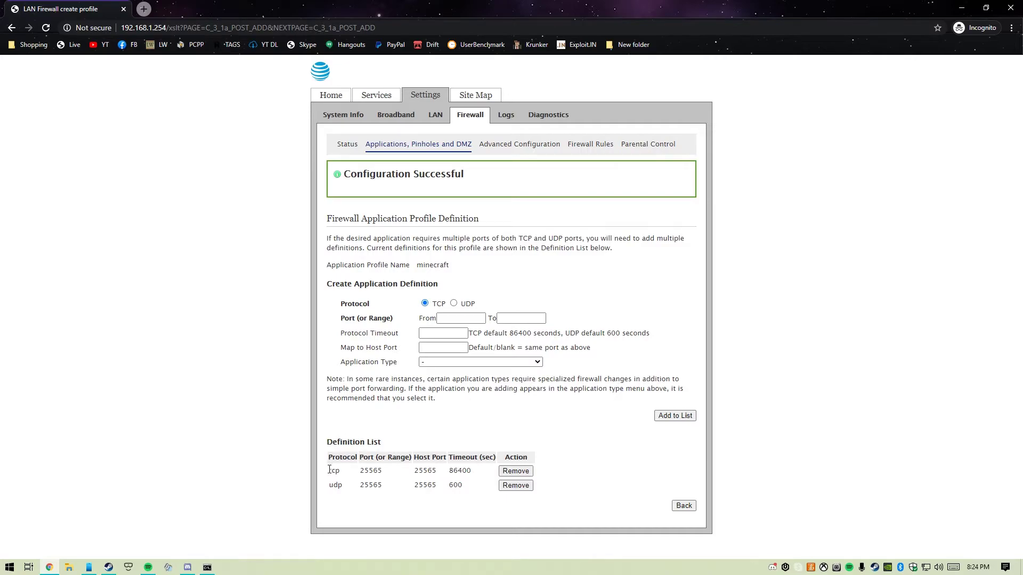
mouse_move(329, 486)
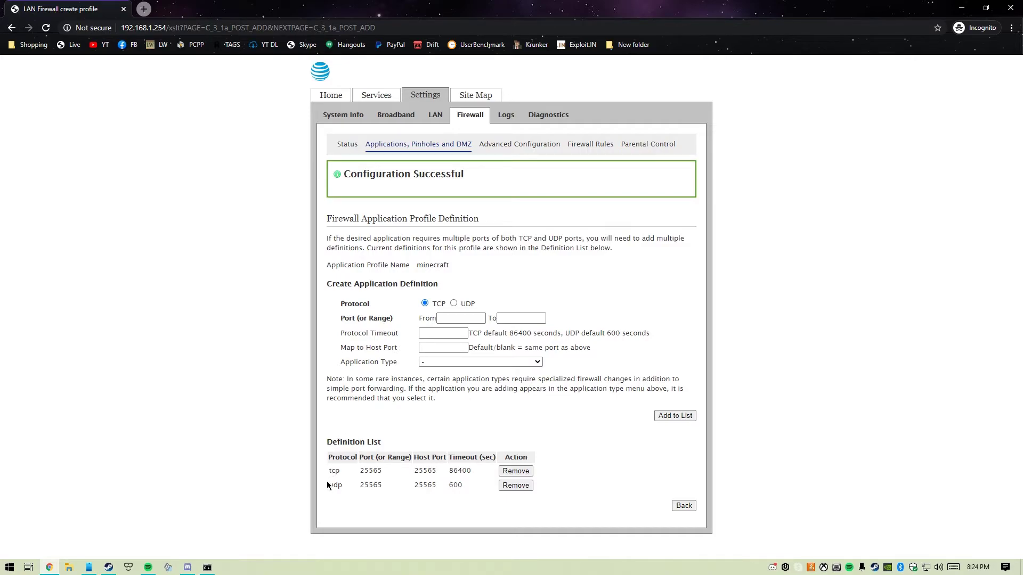
double_click(370, 470)
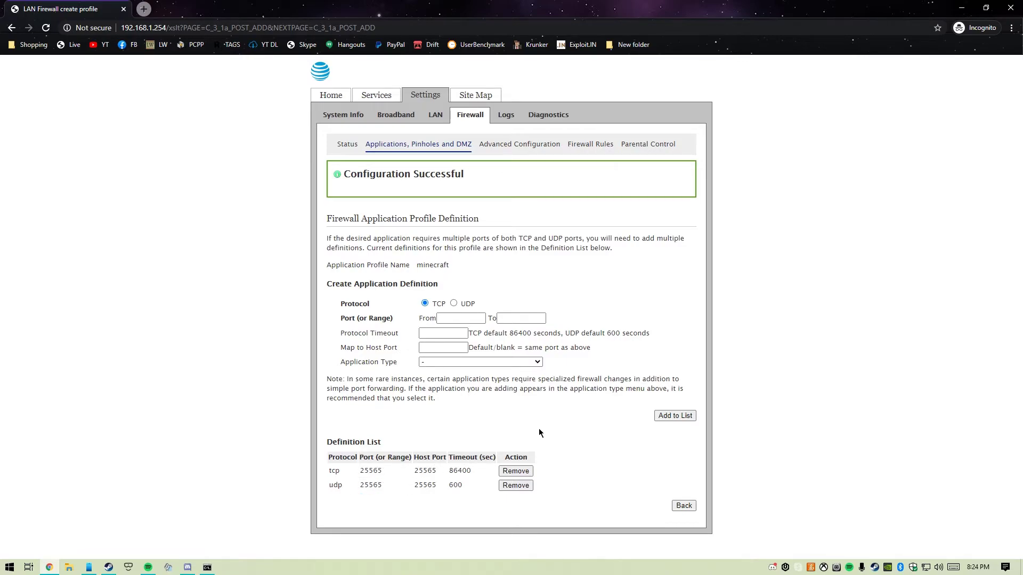
mouse_move(565, 496)
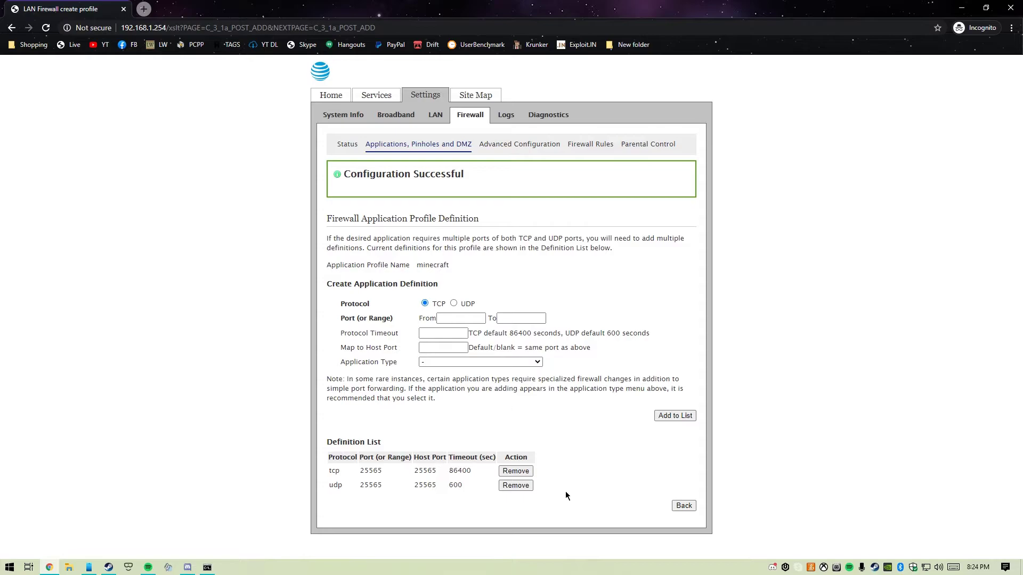
mouse_move(481, 403)
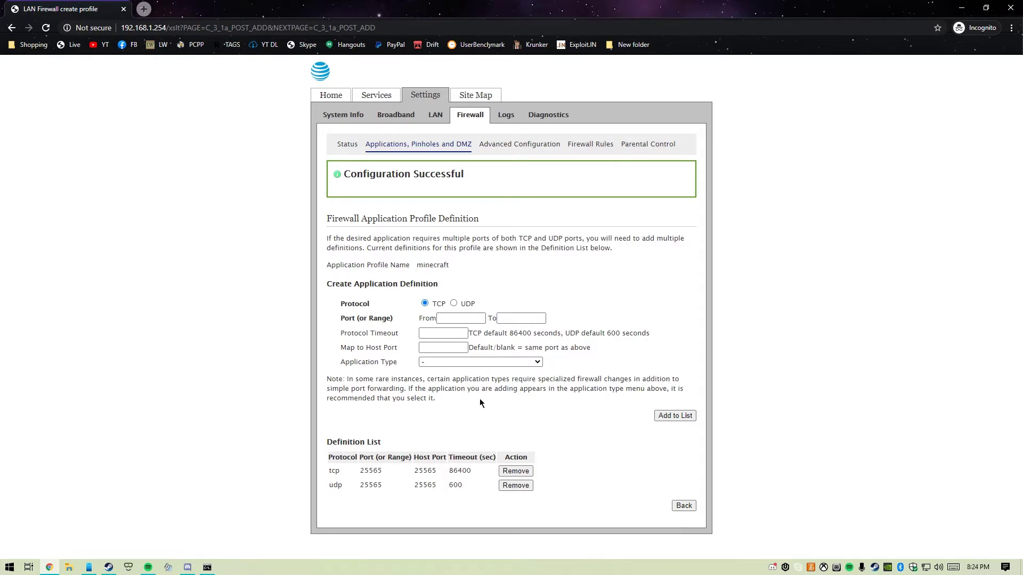
click(683, 506)
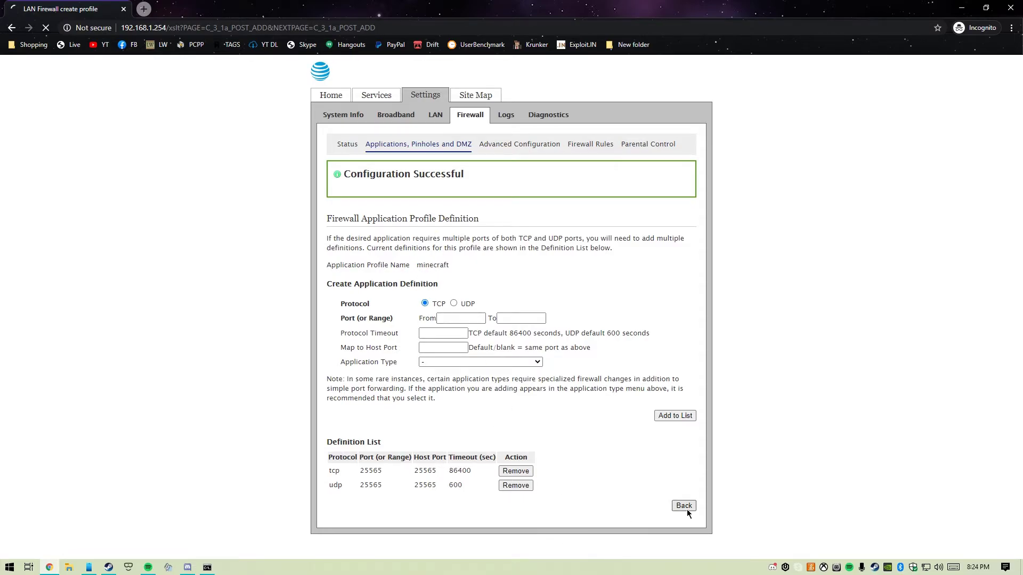
click(684, 505)
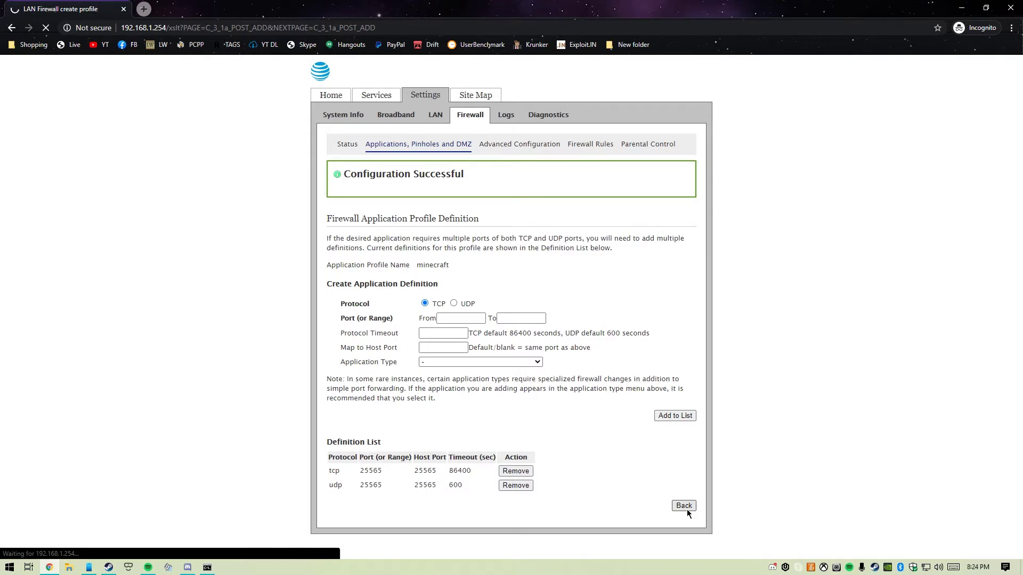
click(683, 506)
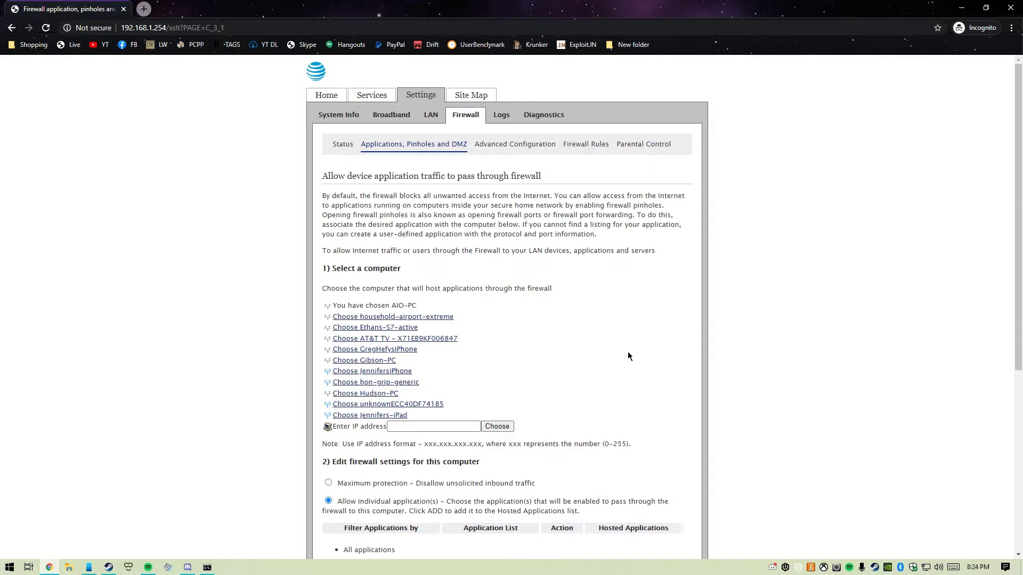
mouse_move(668, 347)
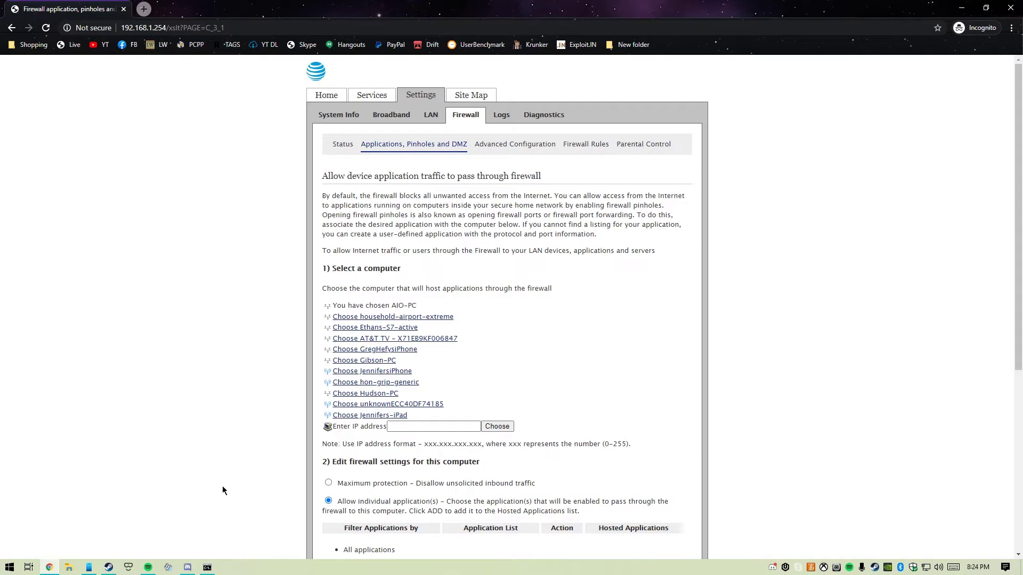
mouse_move(206, 567)
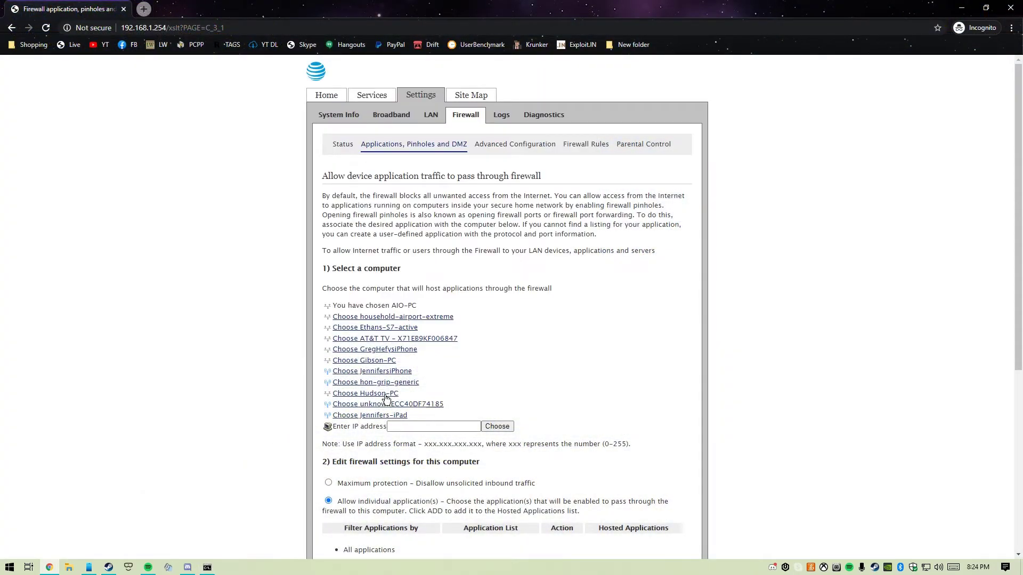
mouse_move(396, 338)
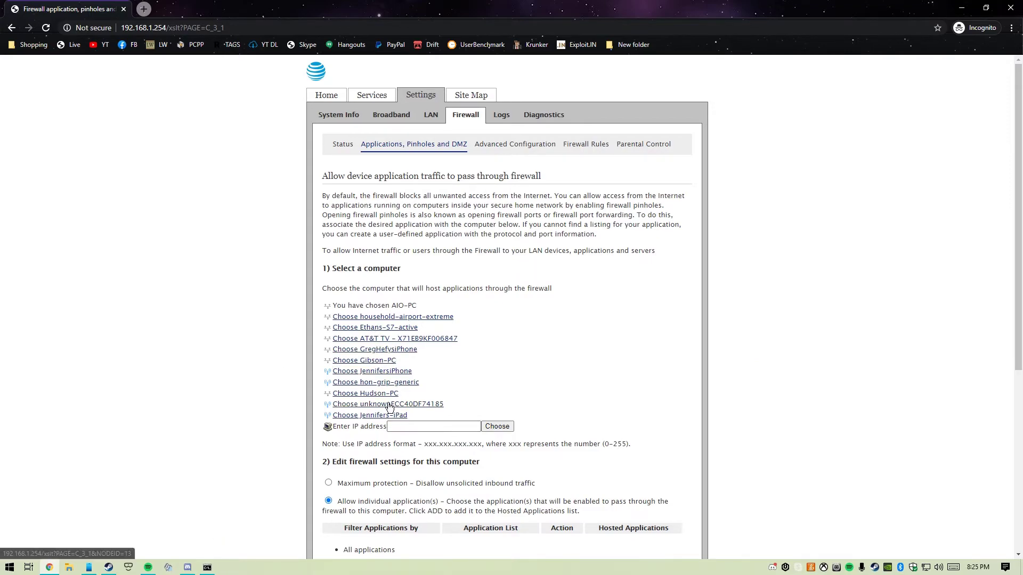
scroll(down, 3)
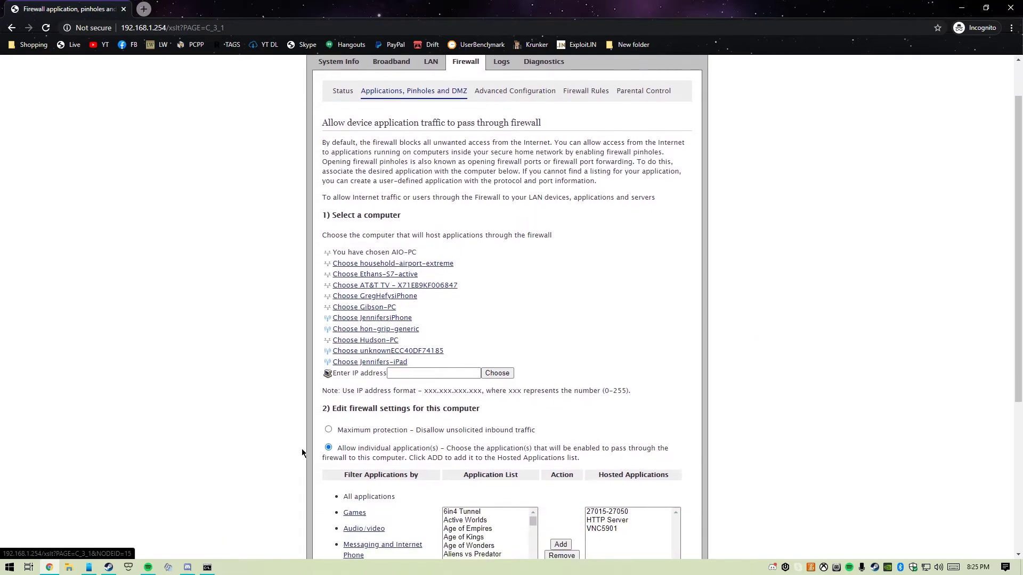
mouse_move(218, 573)
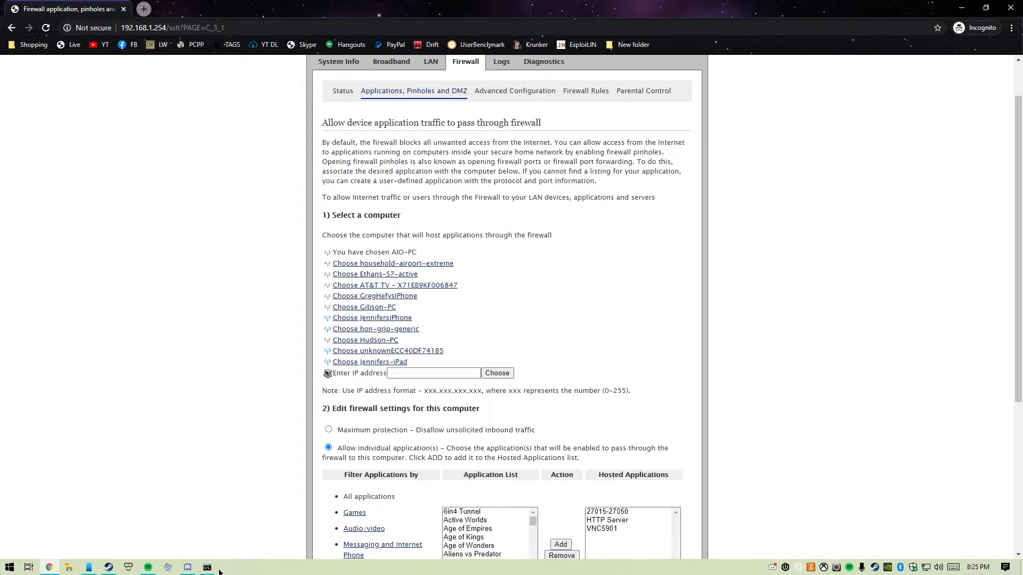
Return to the ipconfig output and highlight the Ethernet IPv4 address 192.168.1.72.
click(206, 566)
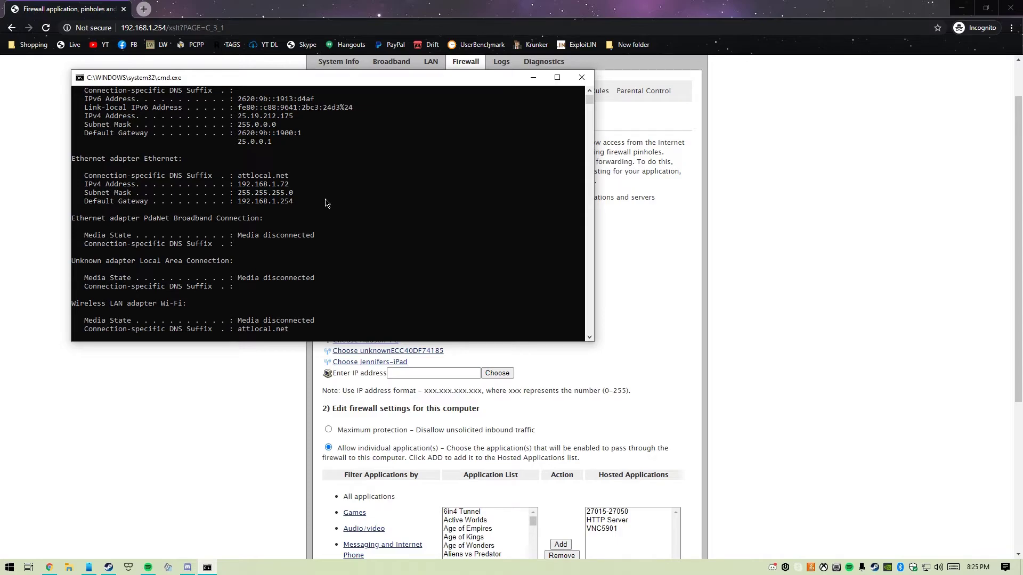
mouse_move(239, 189)
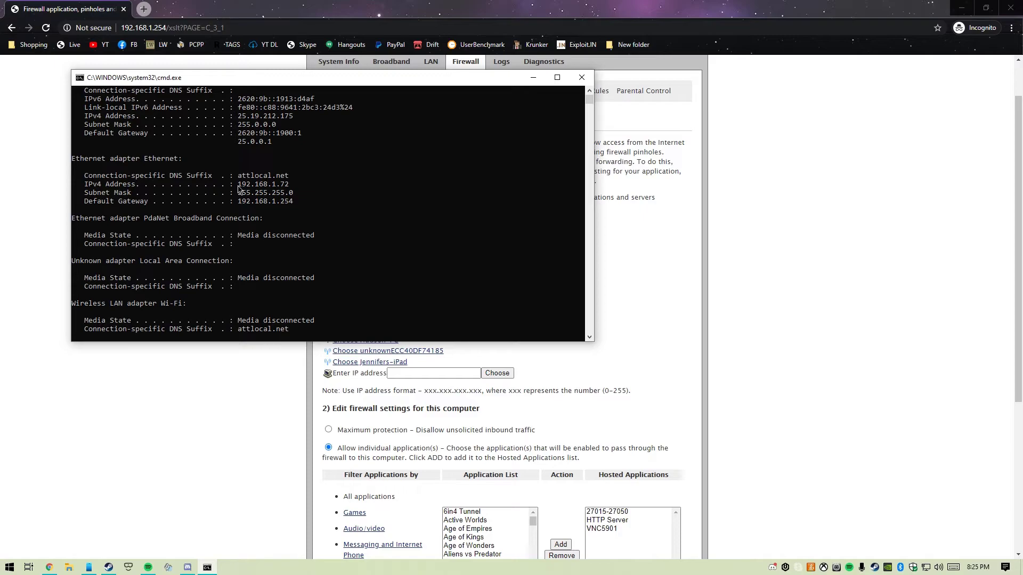
mouse_move(84, 189)
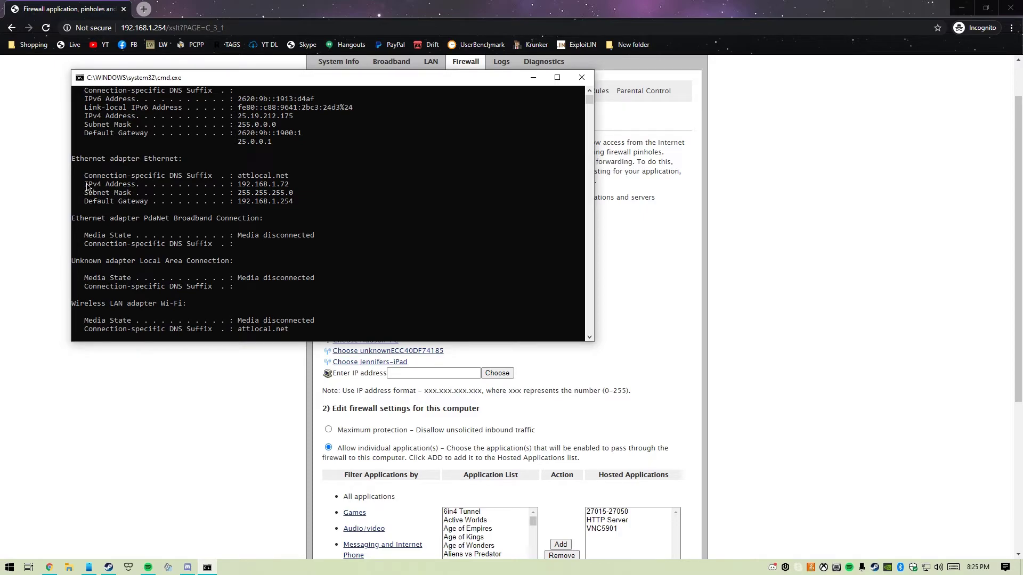
double_click(105, 184)
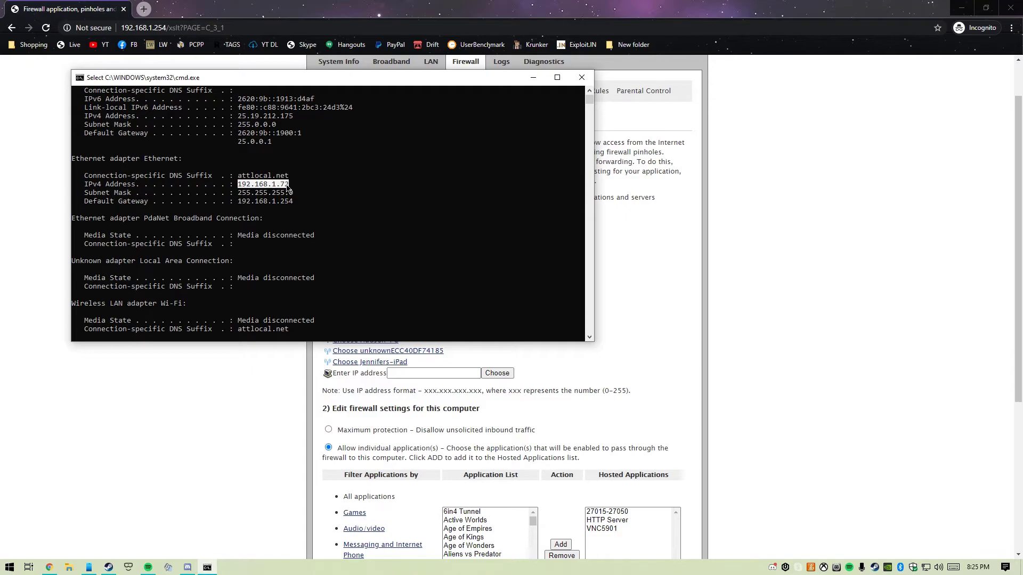
Enter 192.168.1.72 on the gateway firewall page and choose it as the host computer.
click(581, 77)
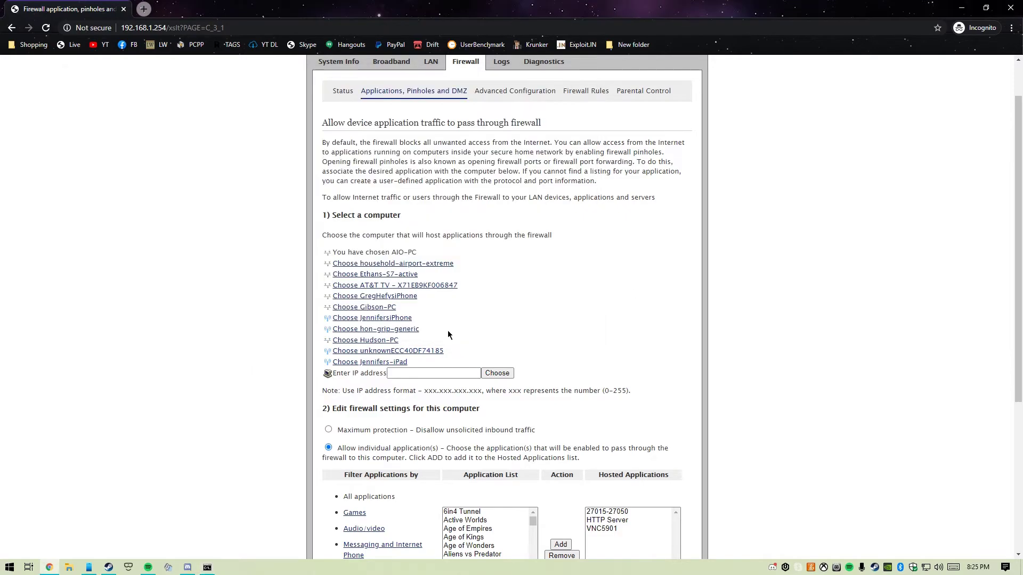
click(496, 372)
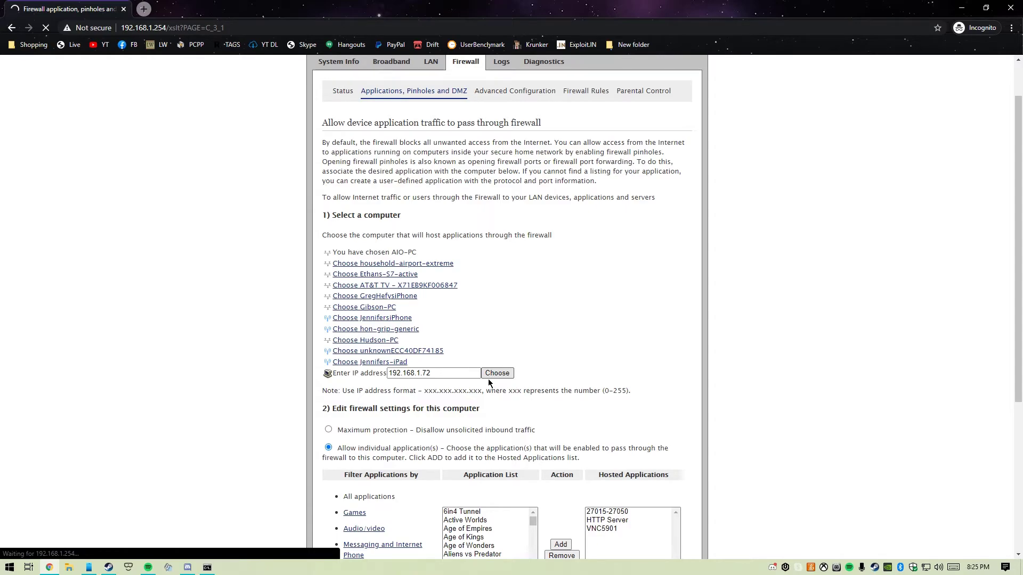
click(497, 372)
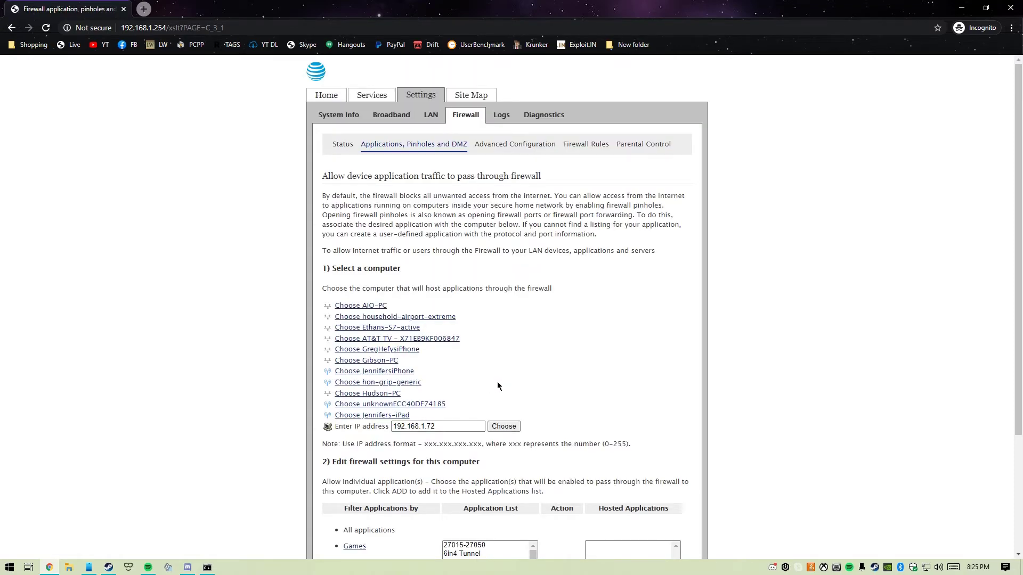
Select minecraft from the Application List and add it to 192.168.1.72's hosted applications.
scroll(down, 3)
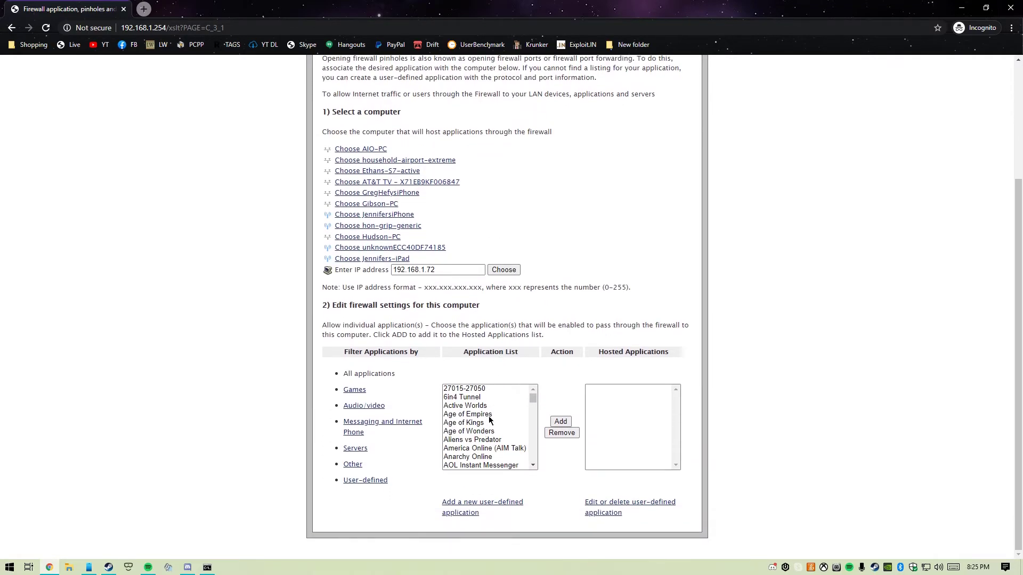
click(473, 465)
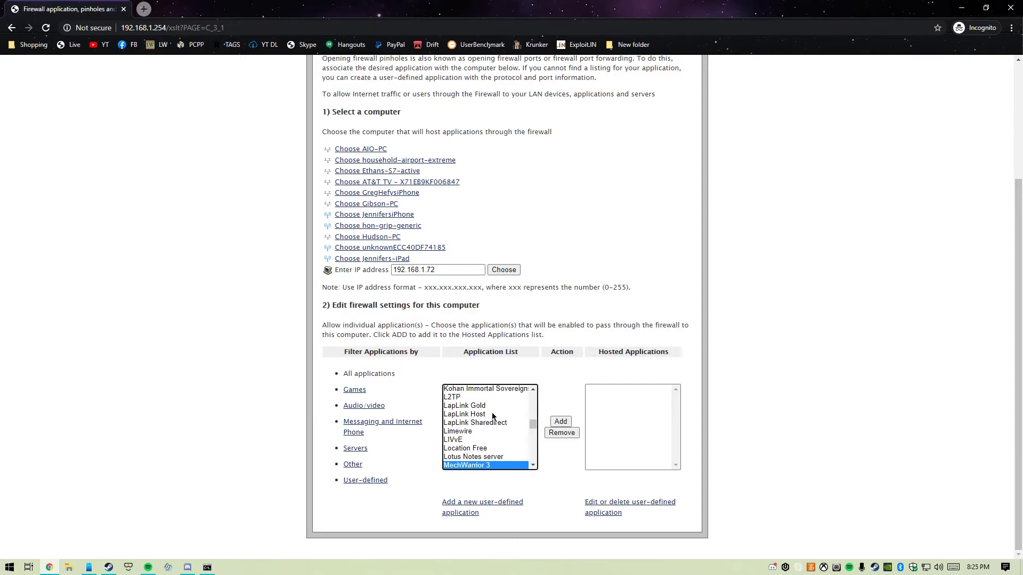
scroll(down, 3)
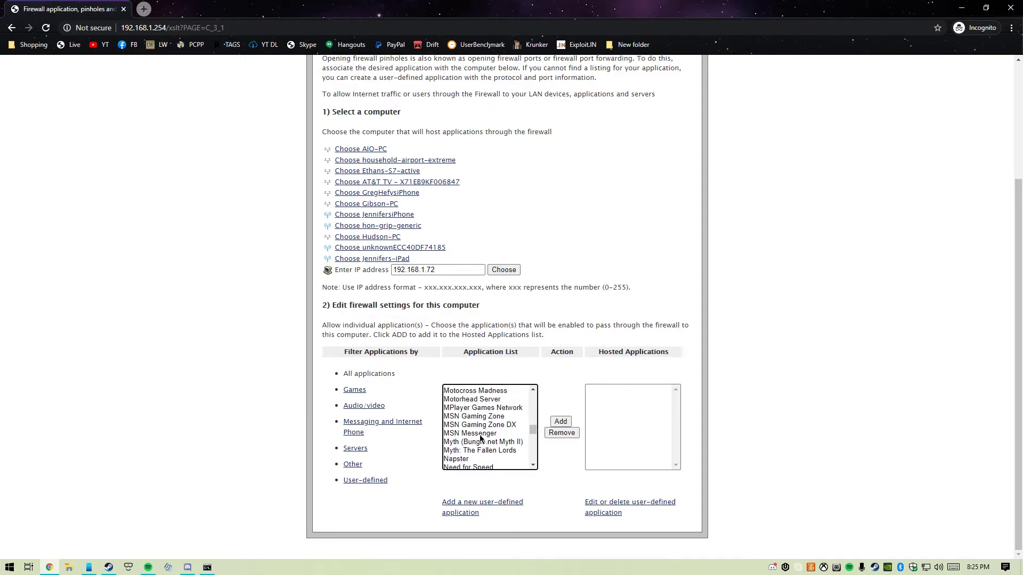
scroll(up, 3)
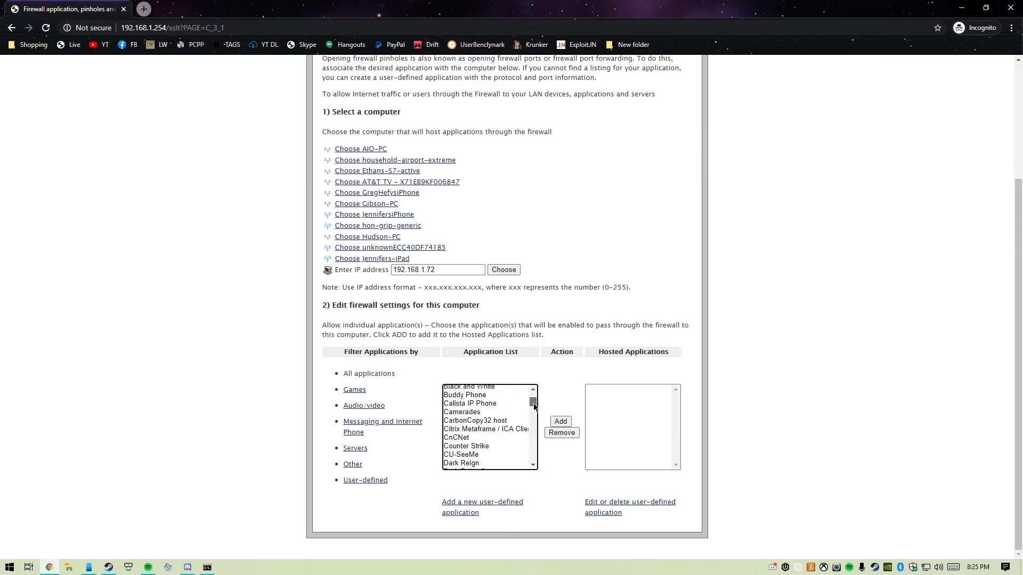
click(485, 429)
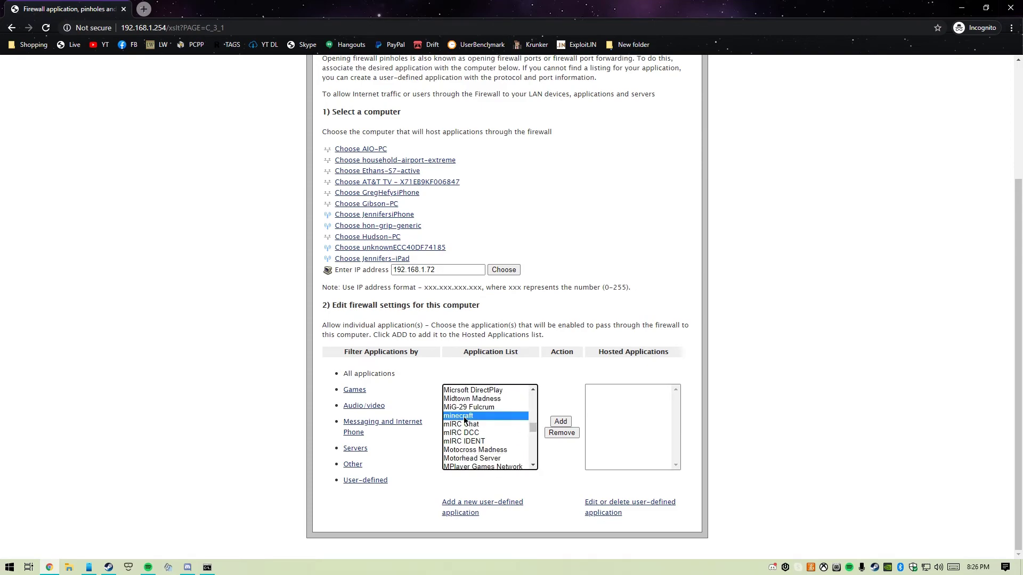
mouse_move(588, 492)
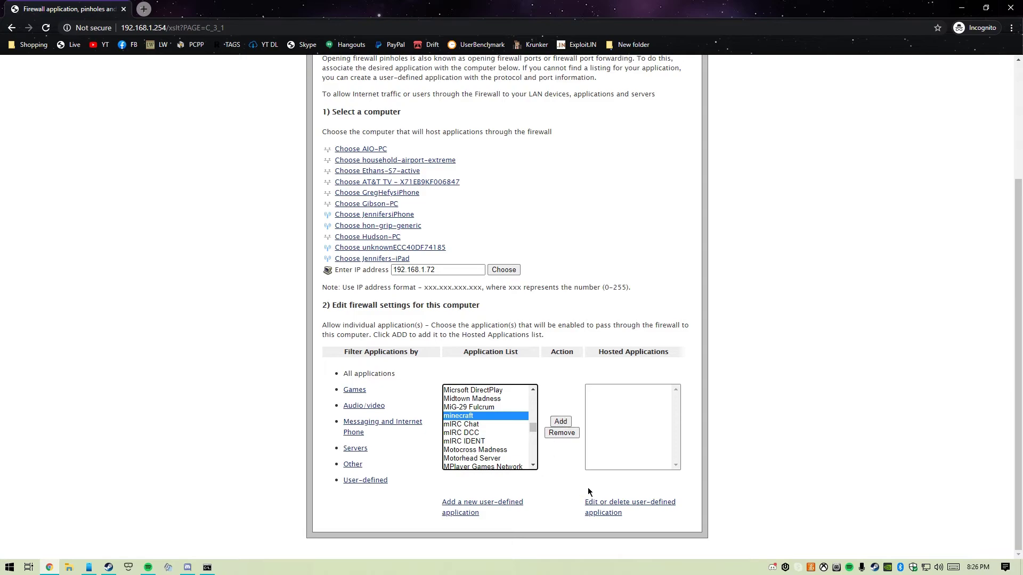
click(560, 421)
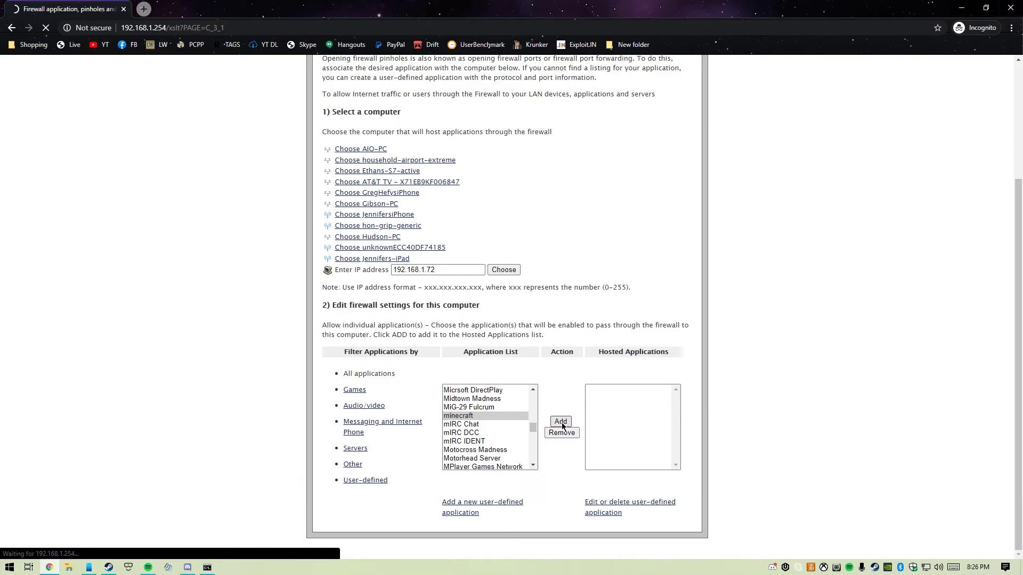
click(560, 421)
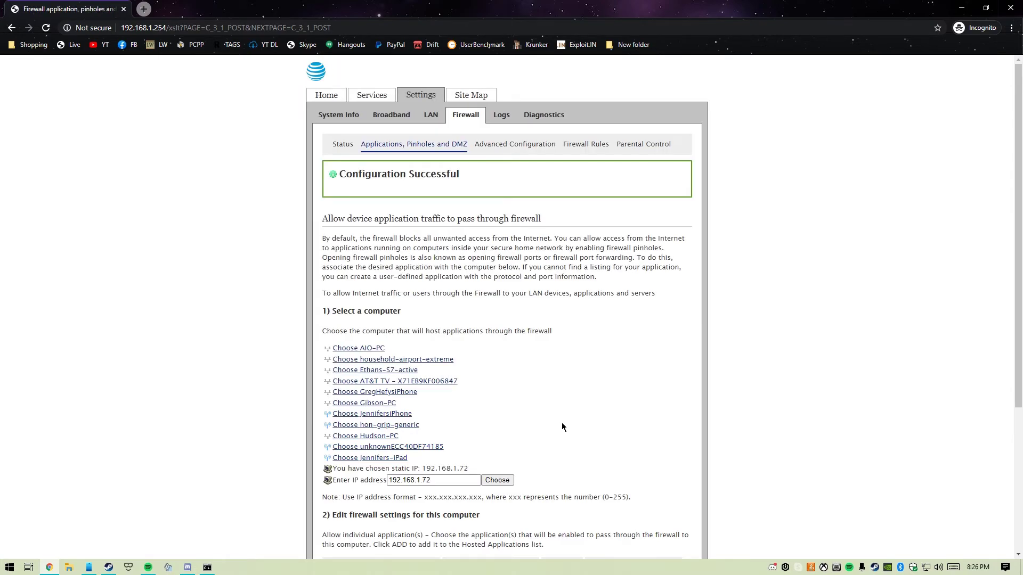
double_click(398, 174)
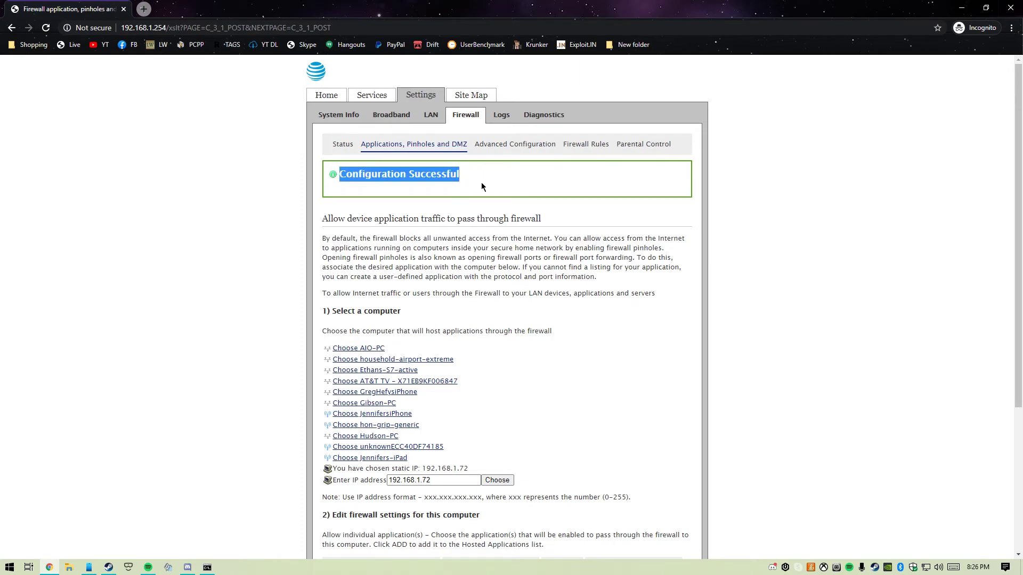
scroll(down, 3)
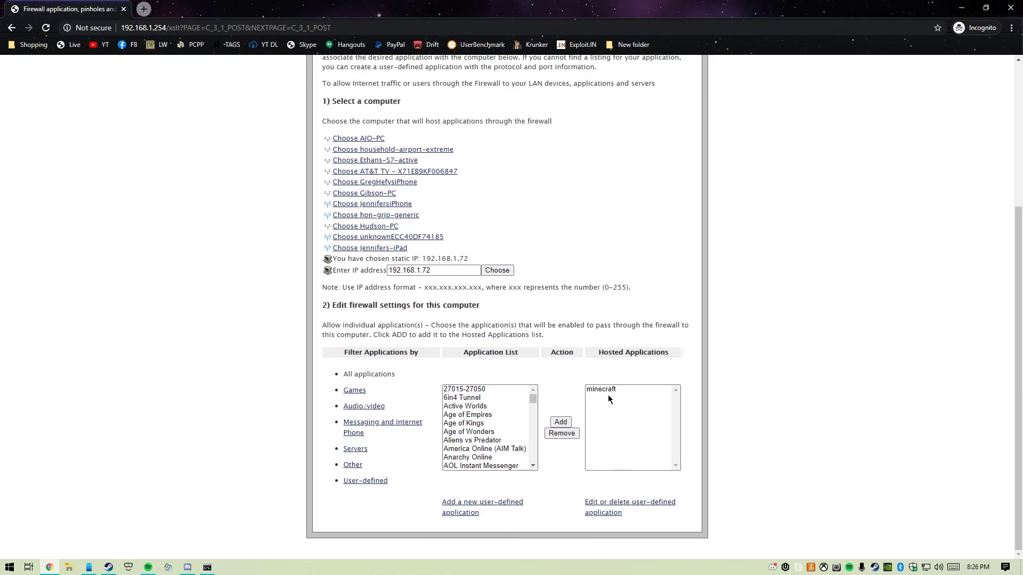
click(560, 422)
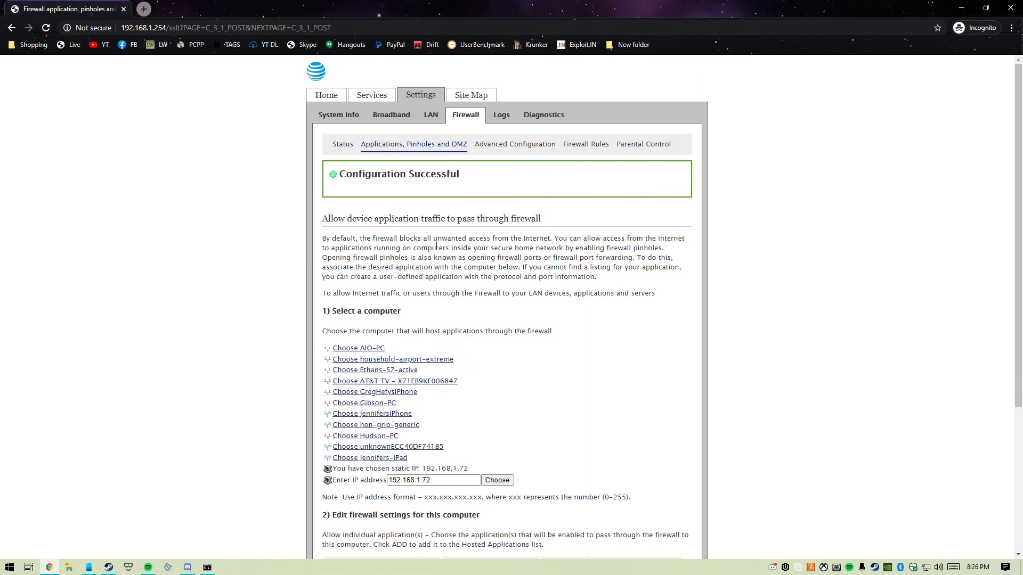
scroll(down, 3)
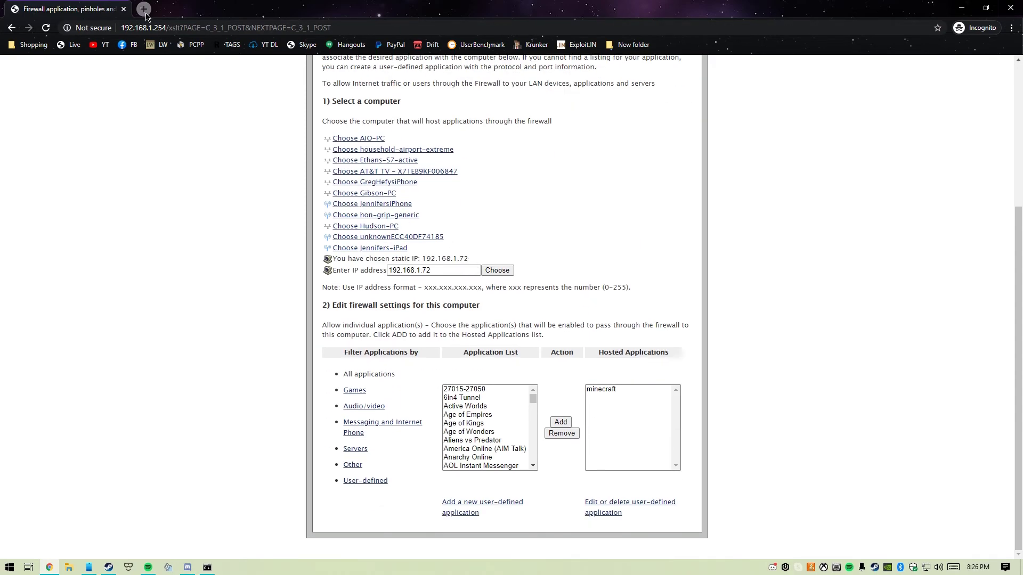
Load whatsmyip.org in a new Chrome tab.
click(145, 9)
text(what)
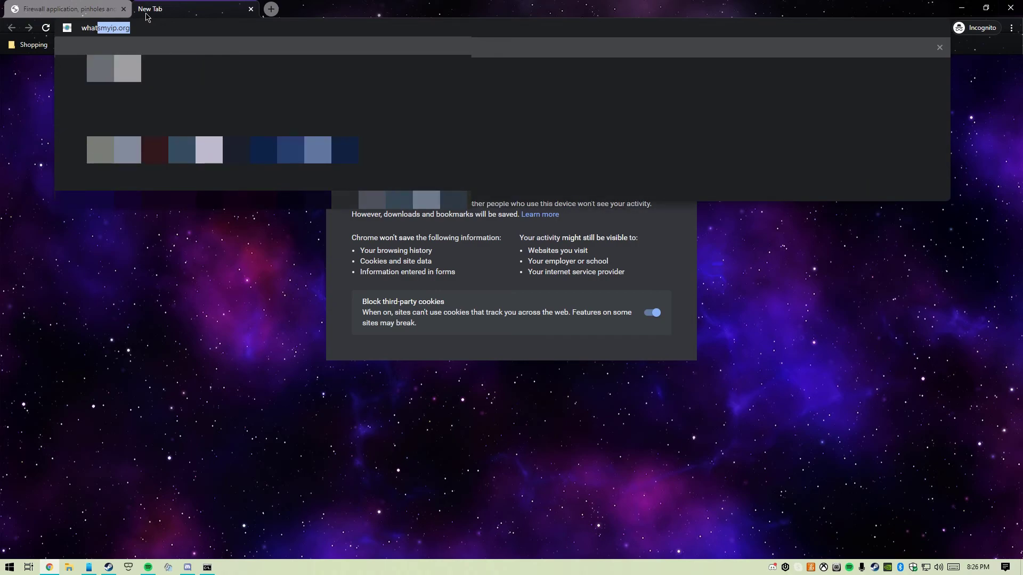
key(Return)
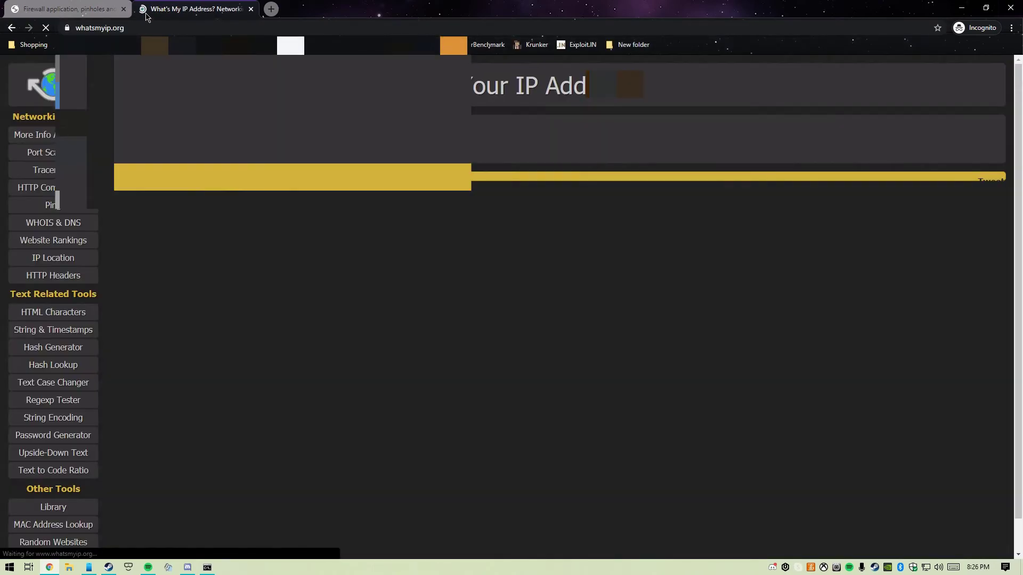